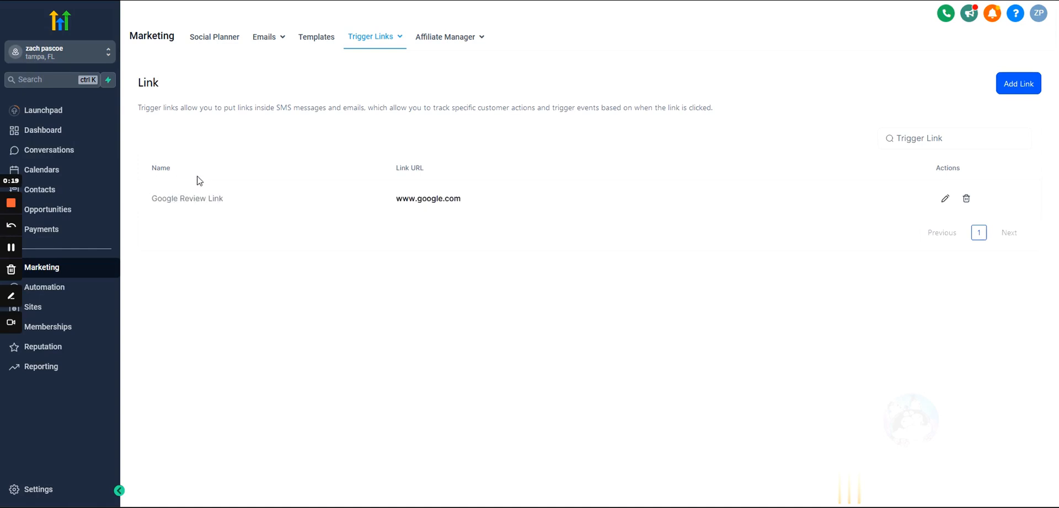
{"action": "mouse_move", "coordinate": [357, 60]}
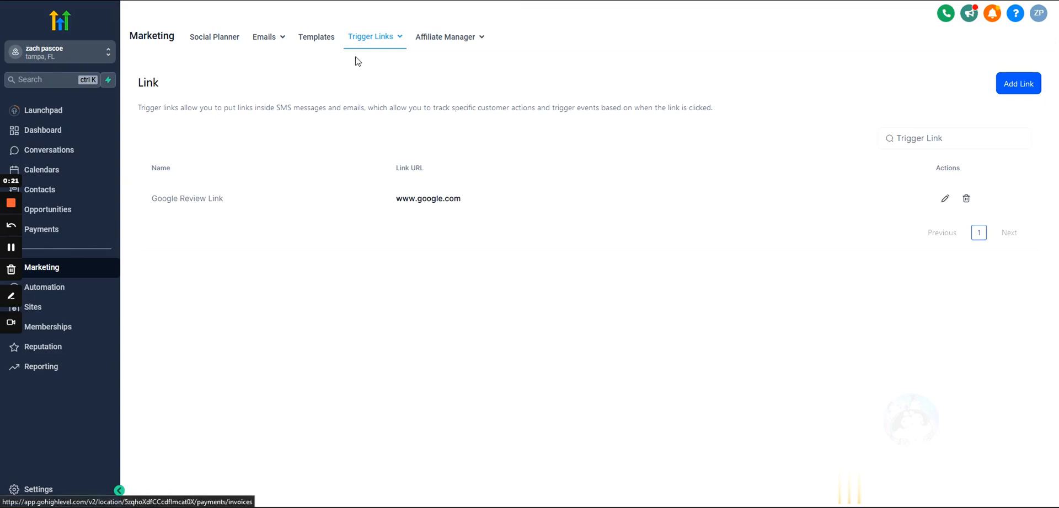
{"action": "mouse_move", "coordinate": [57, 268]}
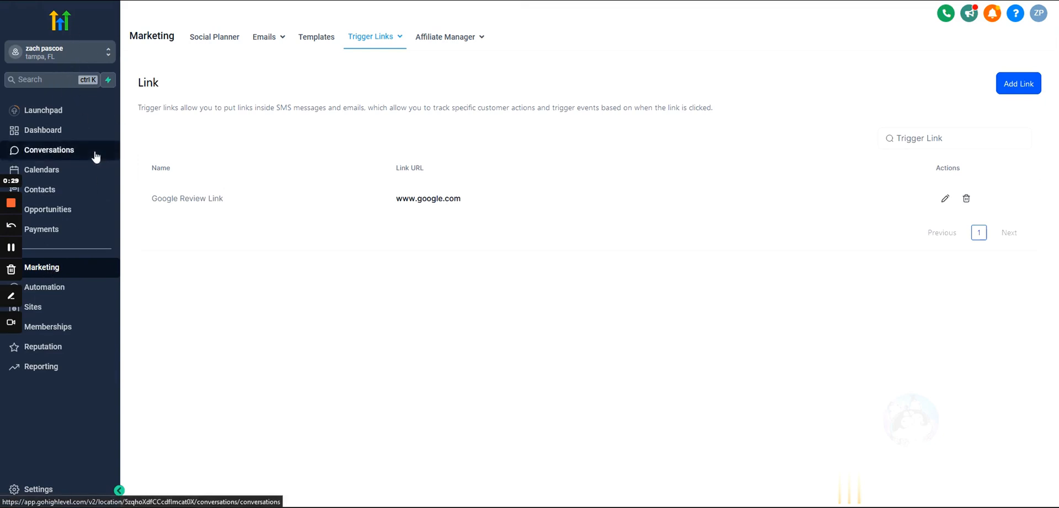
Inspect the Google Review Link trigger link's name and URL, closing without saving.
{"action": "left_click", "coordinate": [371, 37]}
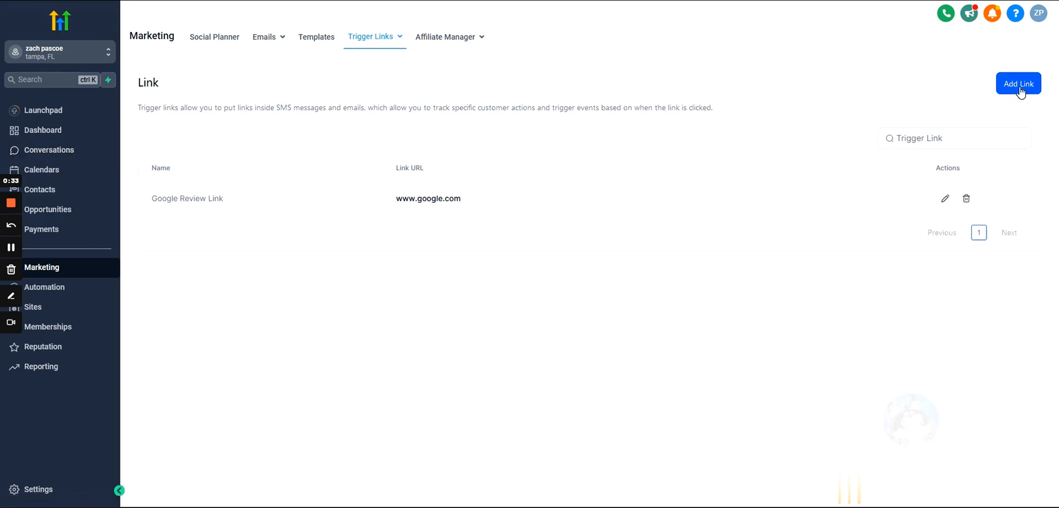
{"action": "left_click", "coordinate": [1017, 84]}
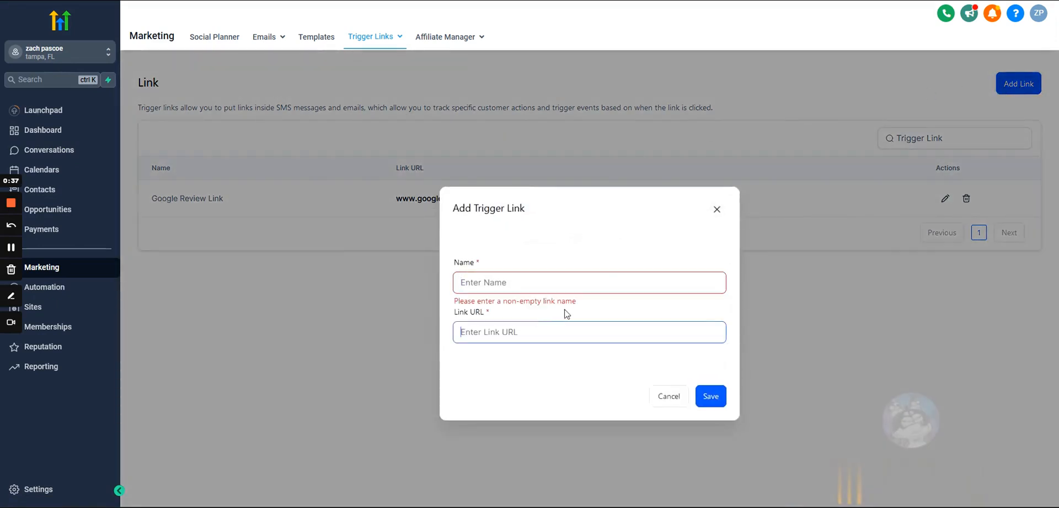
{"action": "left_click", "coordinate": [668, 396]}
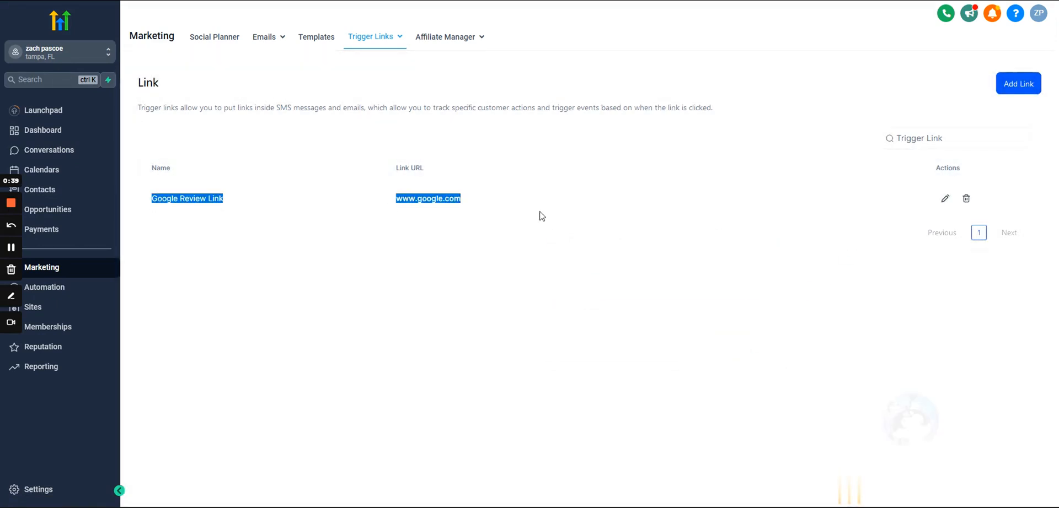
{"action": "left_click", "coordinate": [945, 198]}
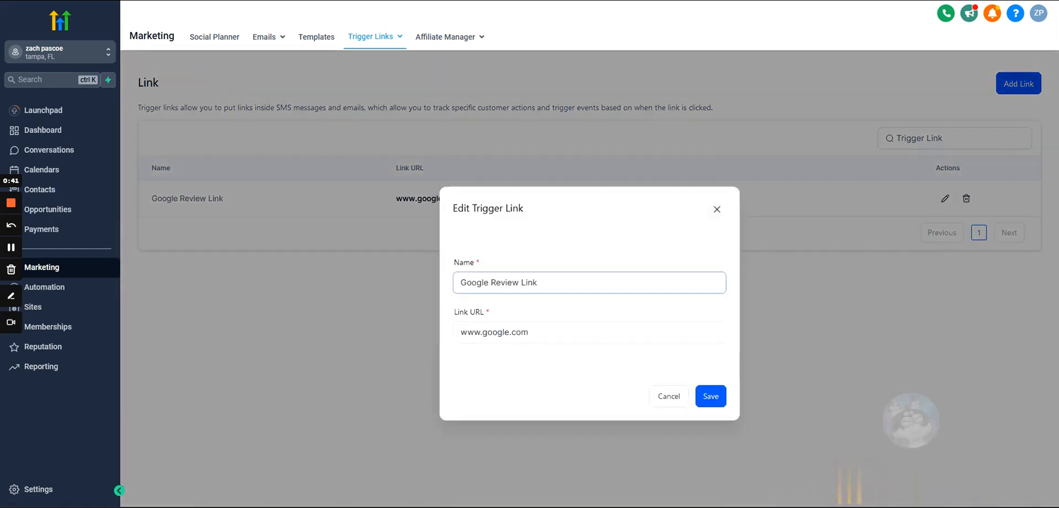
{"action": "triple_click", "coordinate": [589, 282]}
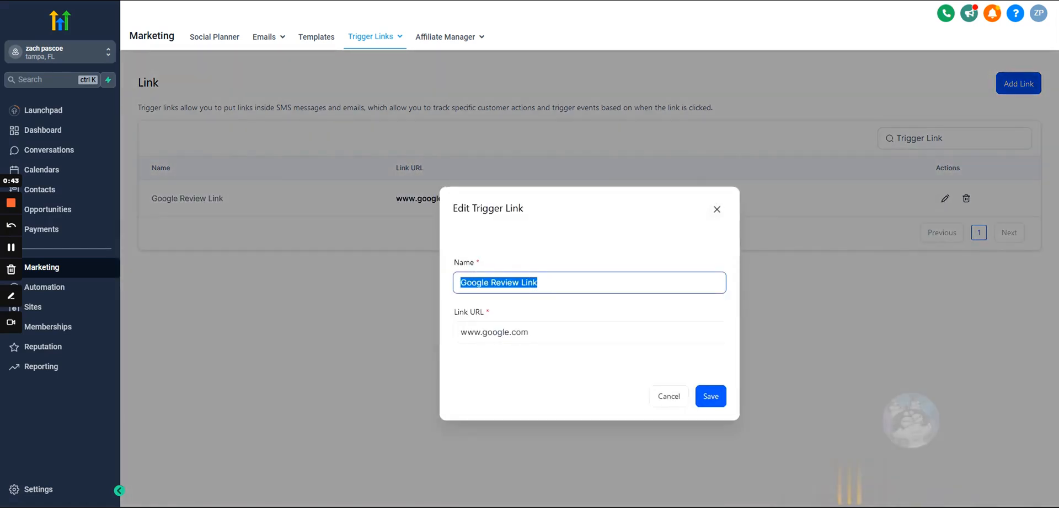
{"action": "left_click", "coordinate": [588, 332]}
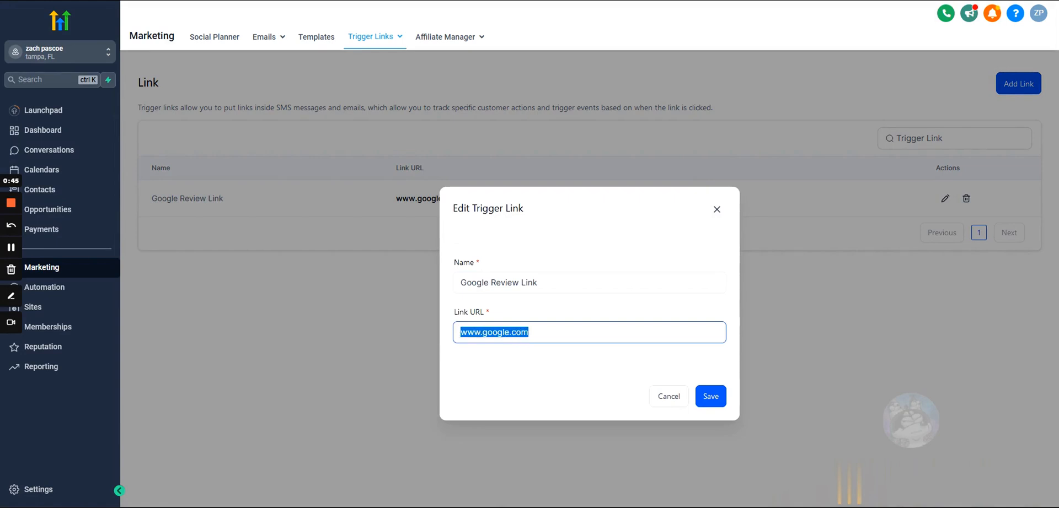
{"action": "mouse_move", "coordinate": [509, 374]}
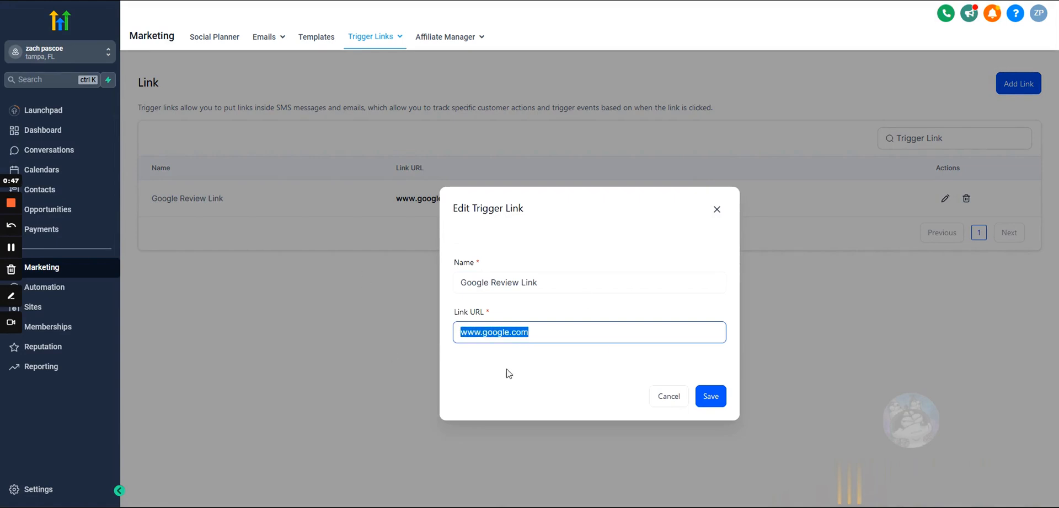
{"action": "mouse_move", "coordinate": [470, 358]}
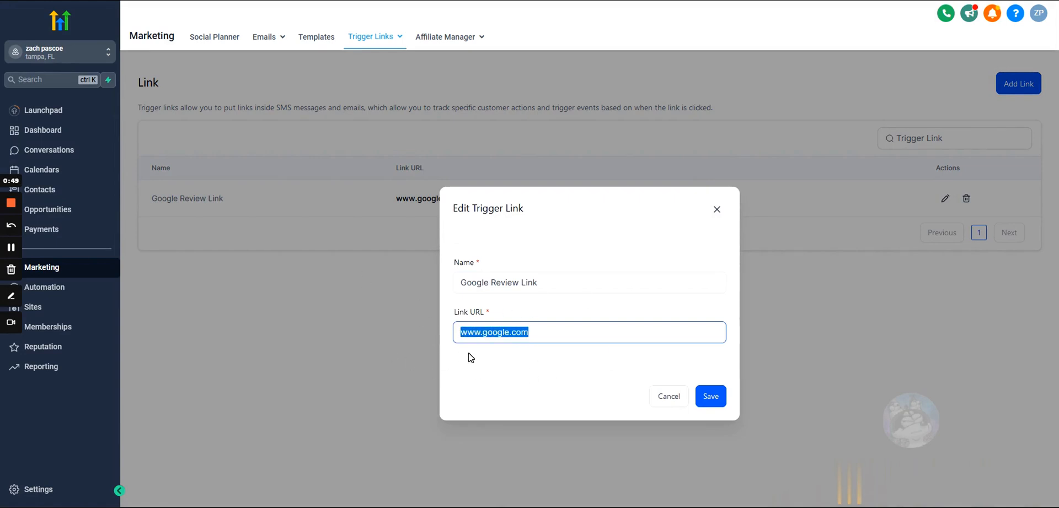
{"action": "mouse_move", "coordinate": [652, 383]}
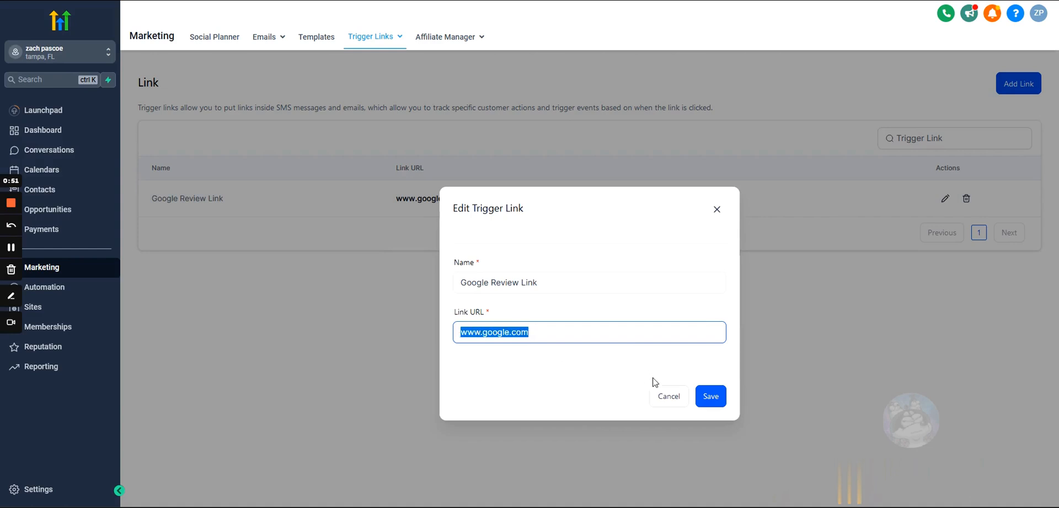
{"action": "left_click", "coordinate": [709, 397]}
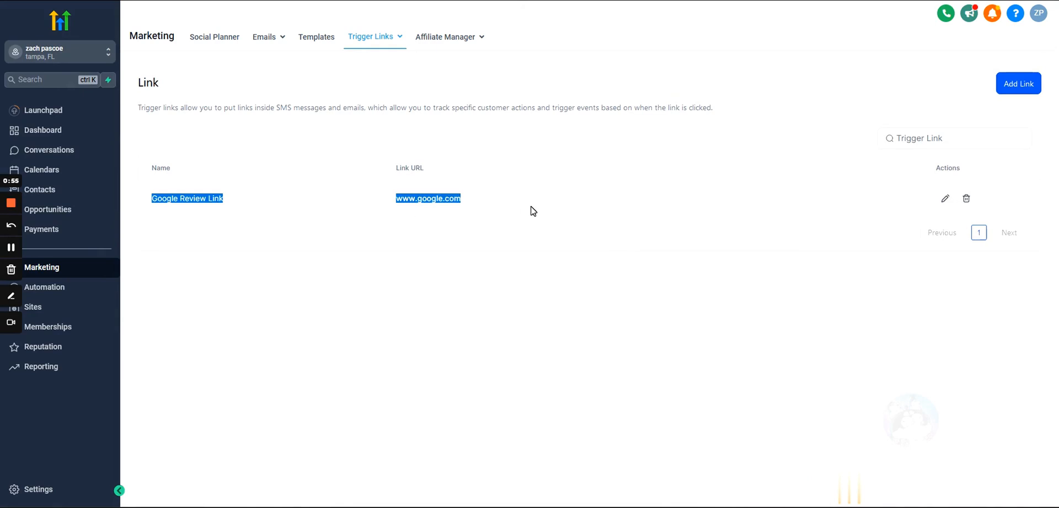
{"action": "mouse_move", "coordinate": [41, 189]}
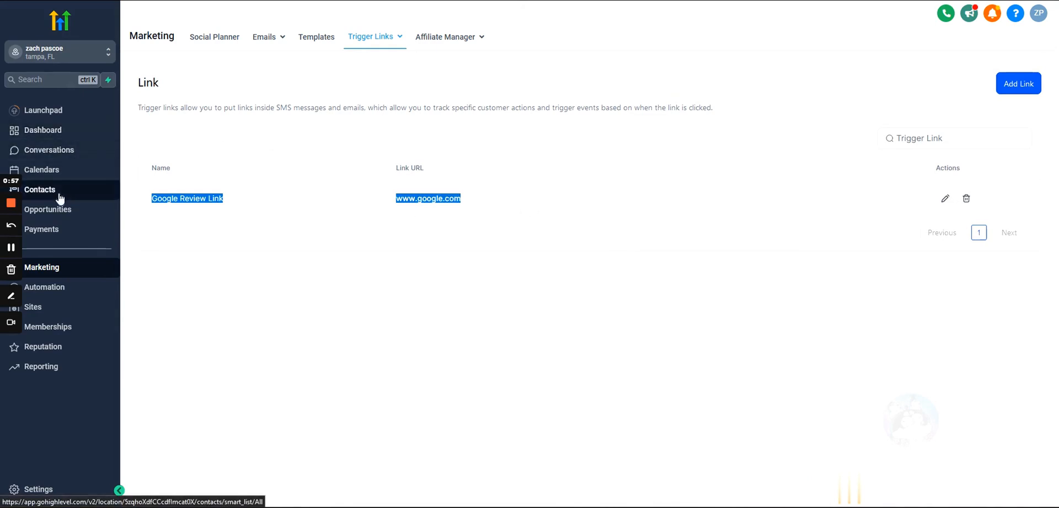
{"action": "left_click", "coordinate": [40, 190]}
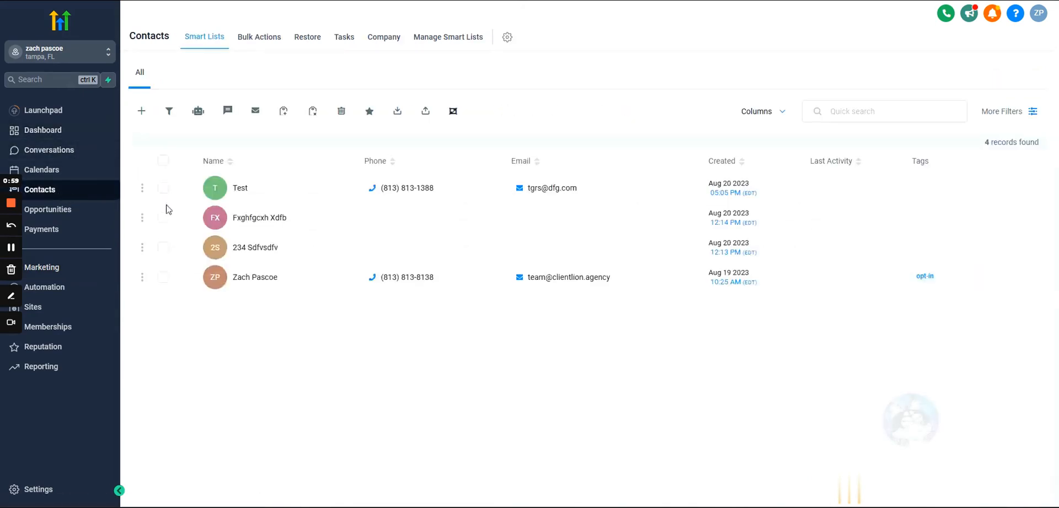
{"action": "left_click", "coordinate": [162, 278]}
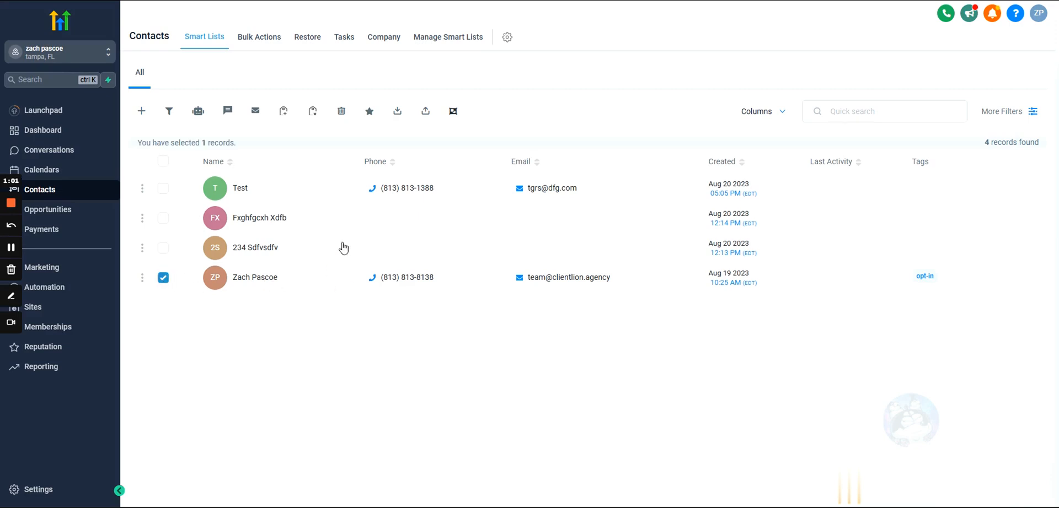
{"action": "left_click", "coordinate": [255, 277]}
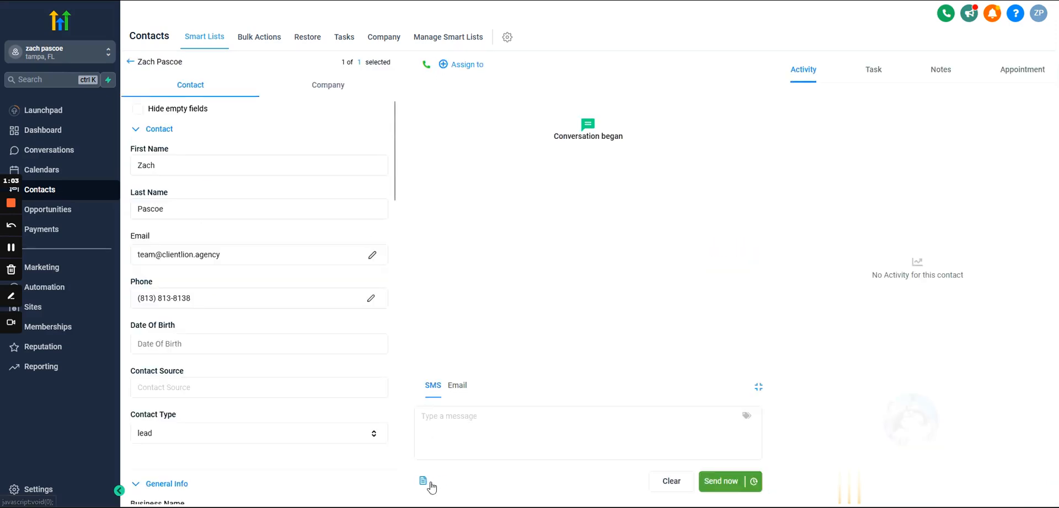
{"action": "left_click", "coordinate": [587, 433]}
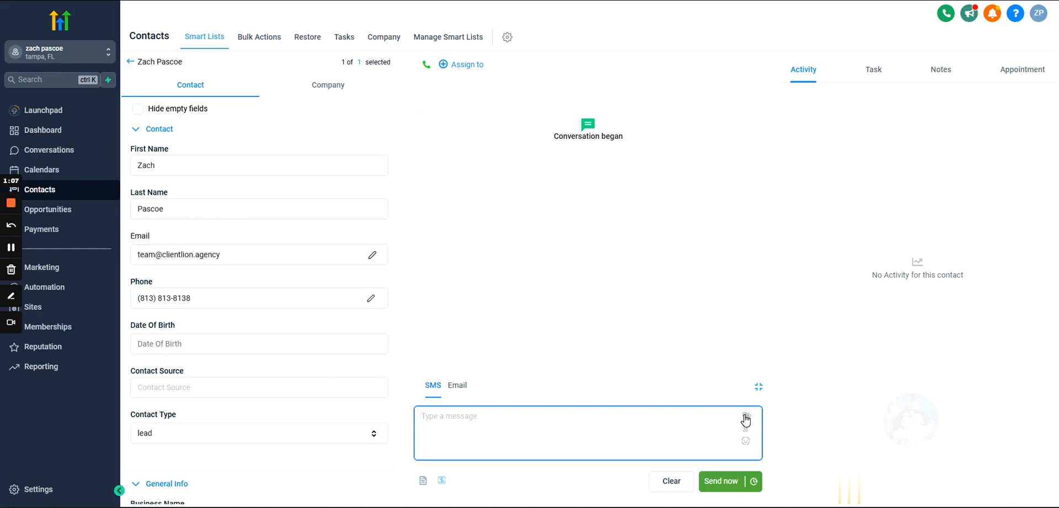
{"action": "left_click", "coordinate": [746, 418]}
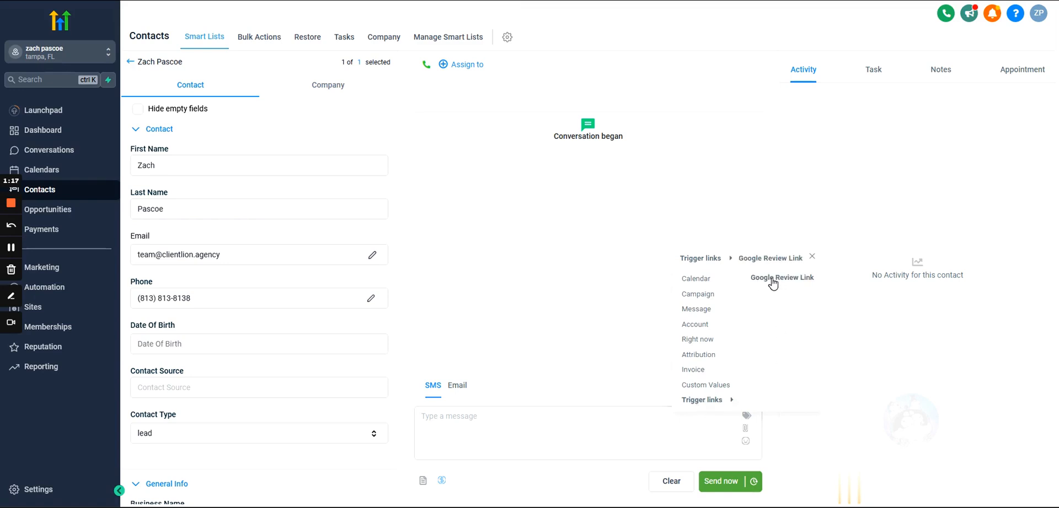
{"action": "left_click", "coordinate": [781, 277]}
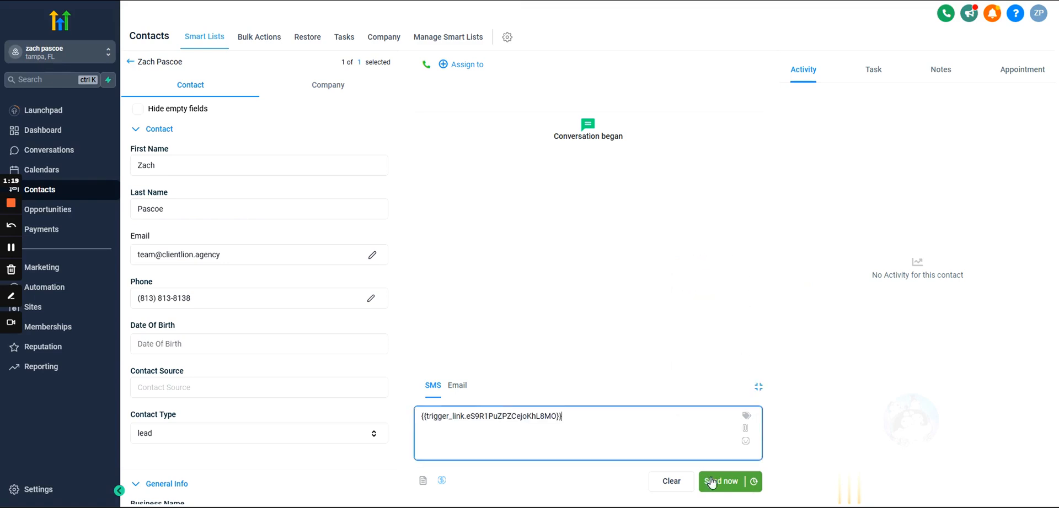
{"action": "left_click", "coordinate": [721, 481]}
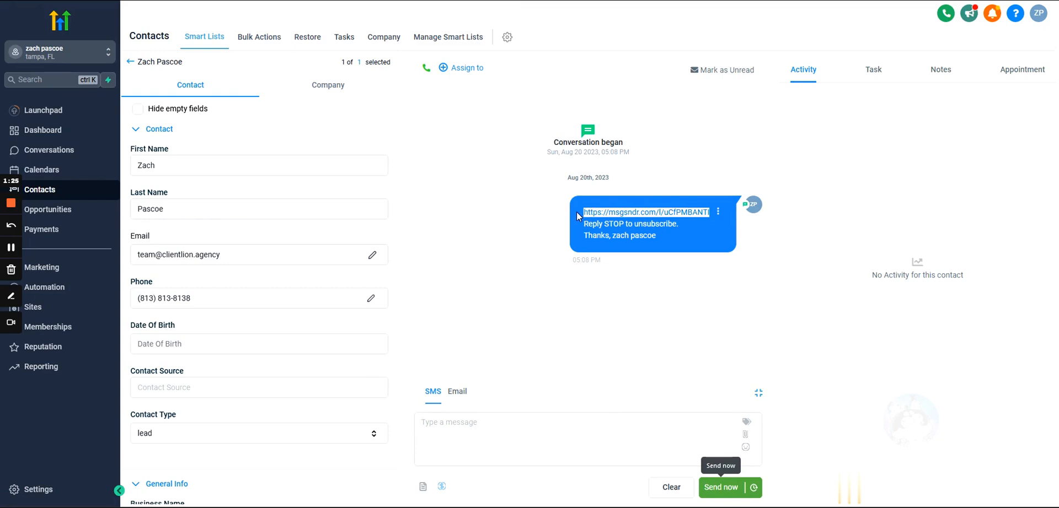
{"action": "mouse_move", "coordinate": [626, 219]}
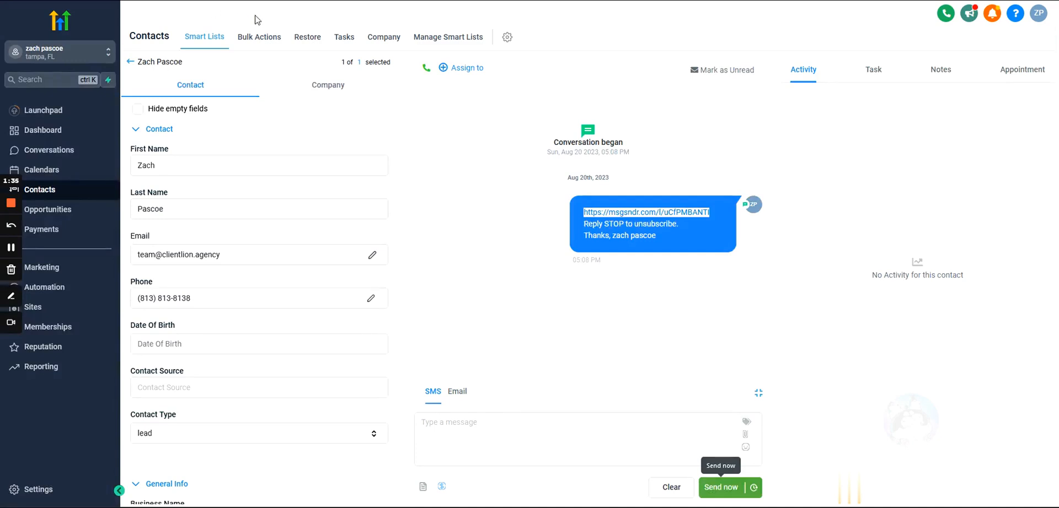
{"action": "mouse_move", "coordinate": [712, 217]}
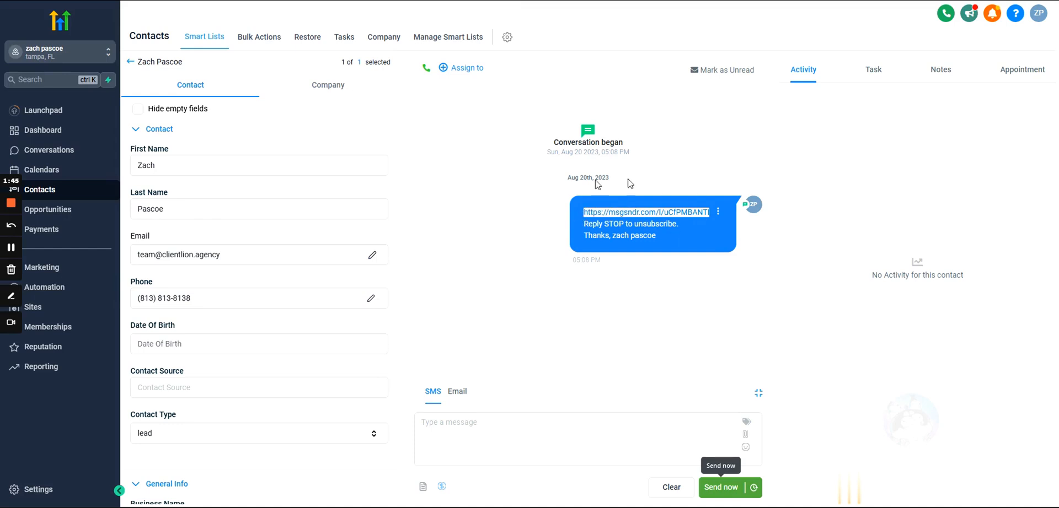
{"action": "mouse_move", "coordinate": [582, 212]}
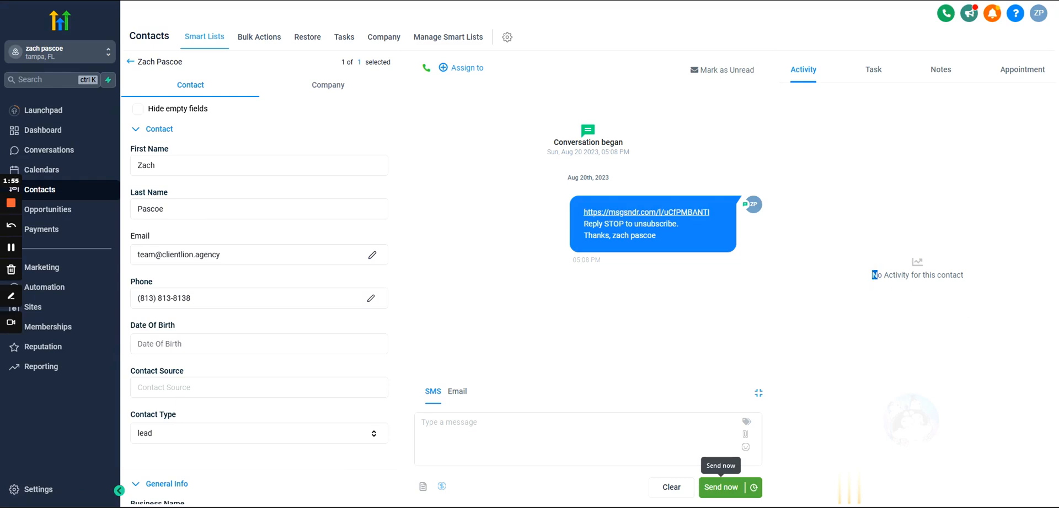
{"action": "mouse_move", "coordinate": [770, 251]}
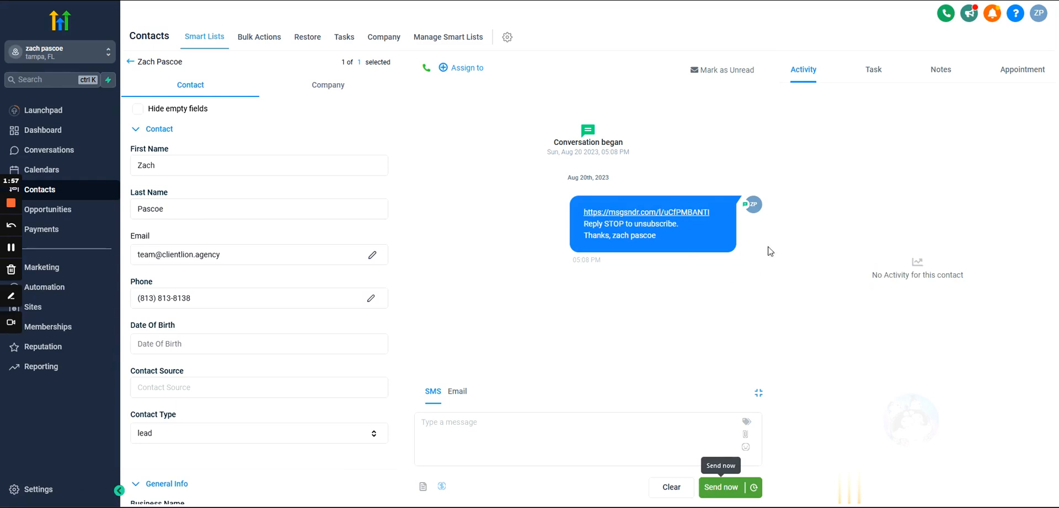
{"action": "mouse_move", "coordinate": [679, 286]}
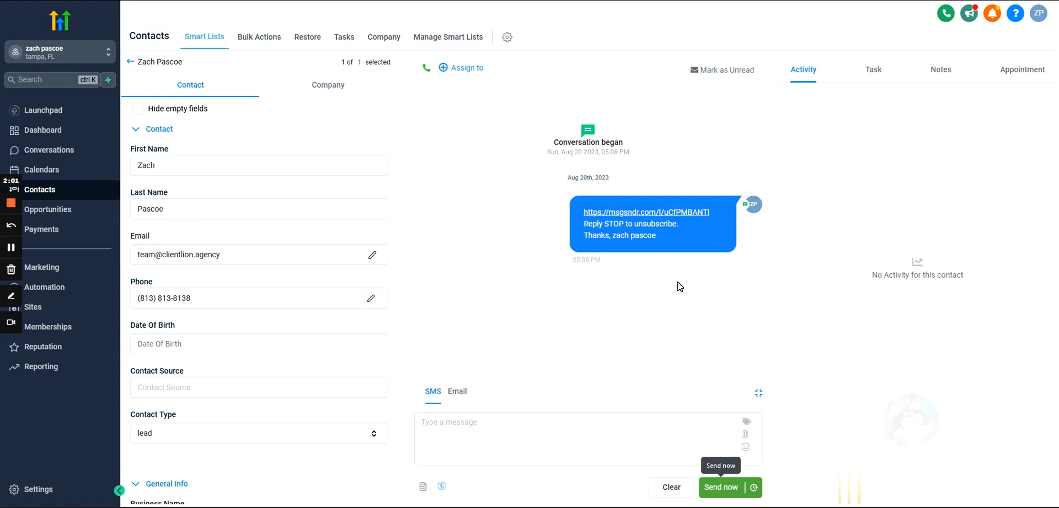
{"action": "mouse_move", "coordinate": [789, 99]}
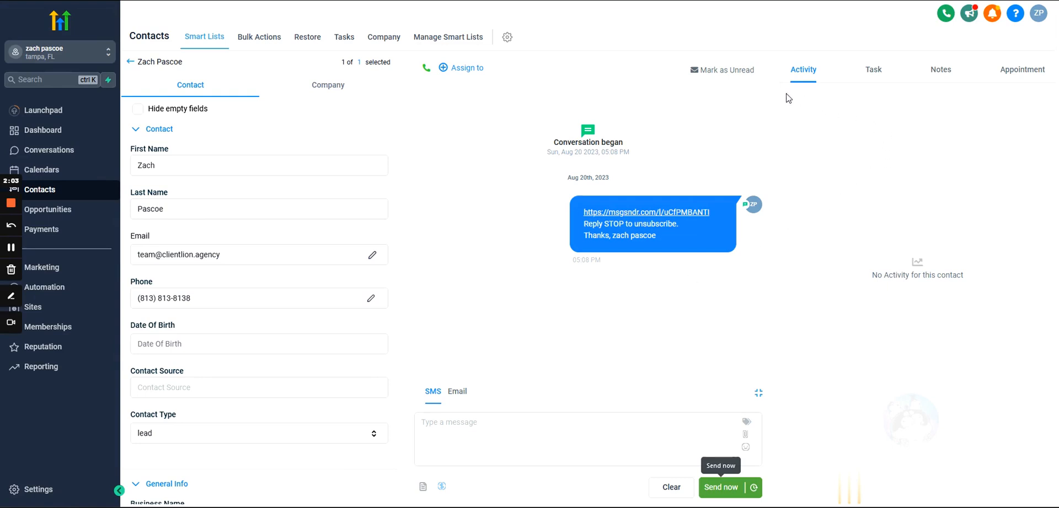
{"action": "mouse_move", "coordinate": [708, 166]}
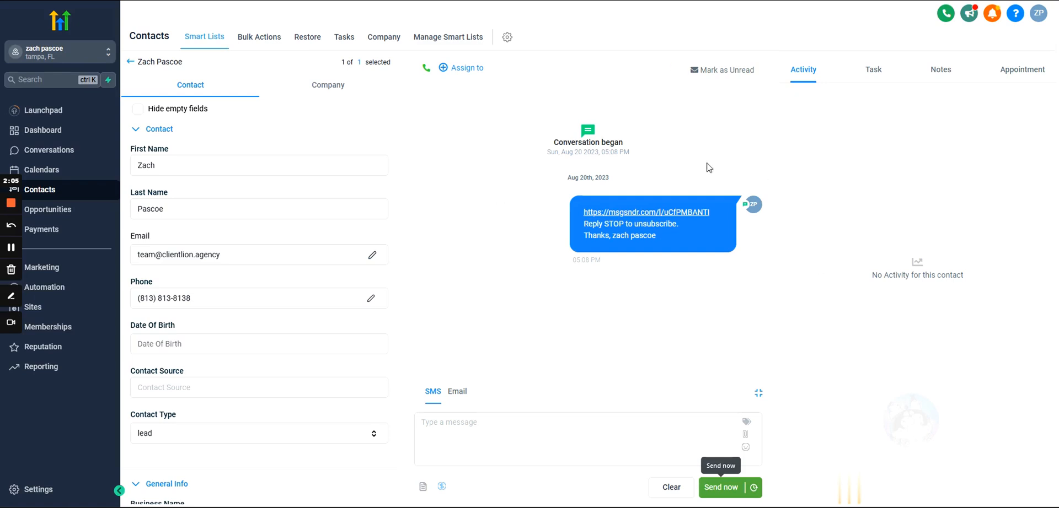
{"action": "mouse_move", "coordinate": [86, 302]}
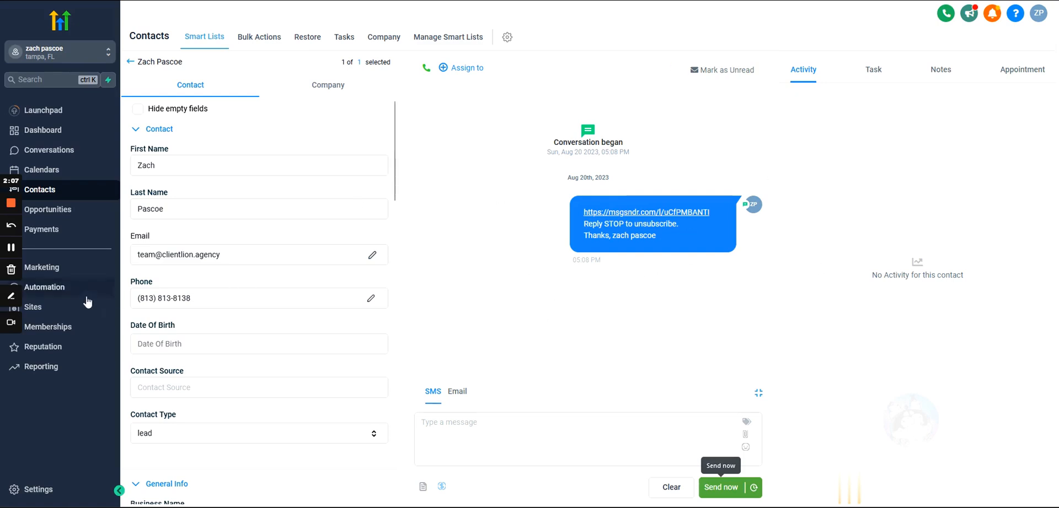
Add a Trigger Link Clicked trigger filtered to Google Review Link and save it.
{"action": "left_click", "coordinate": [44, 286]}
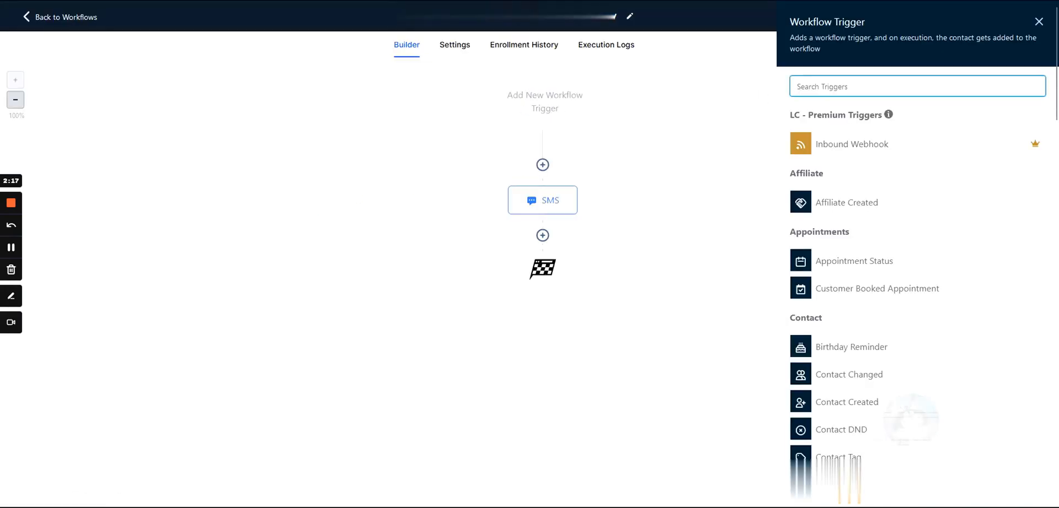
{"action": "type", "text": "tri"}
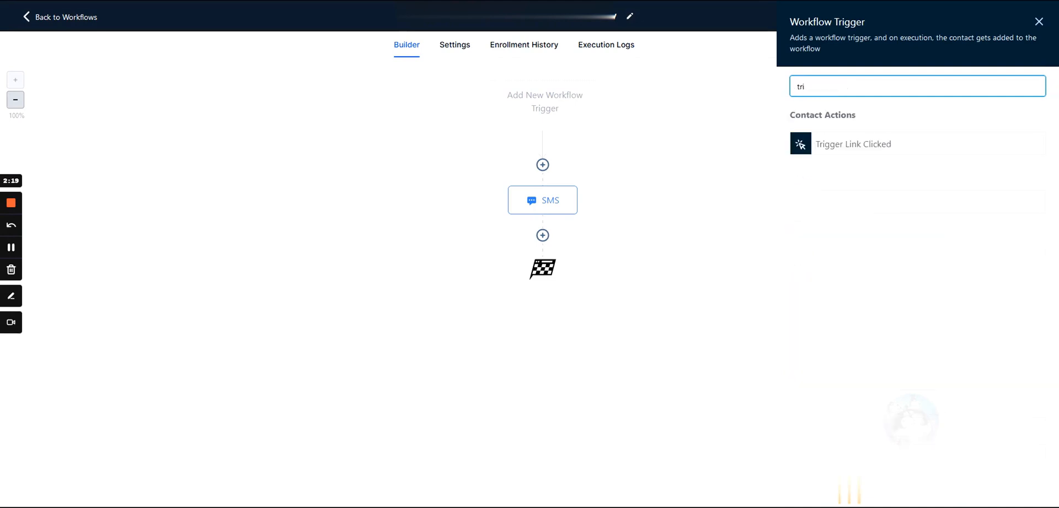
{"action": "type", "text": "gger"}
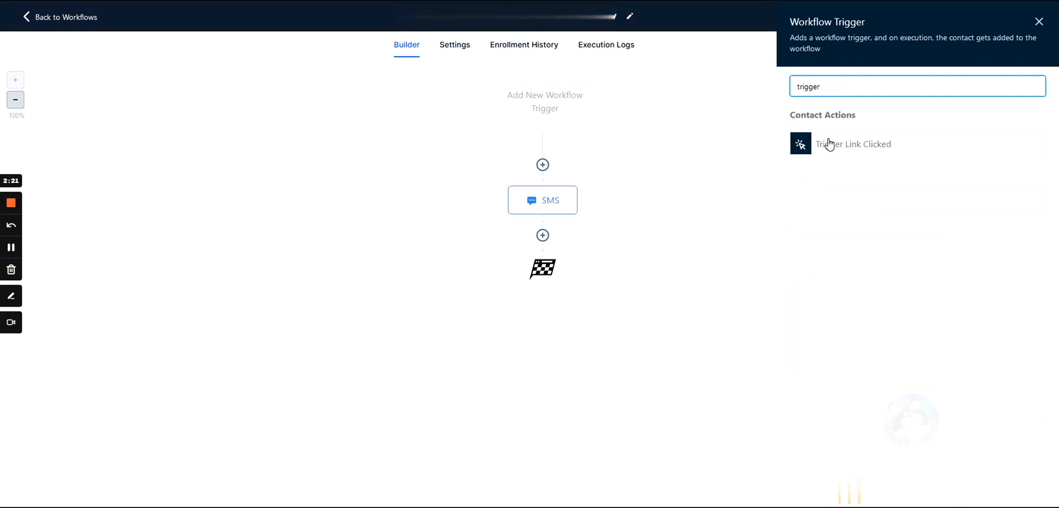
{"action": "left_click", "coordinate": [855, 144]}
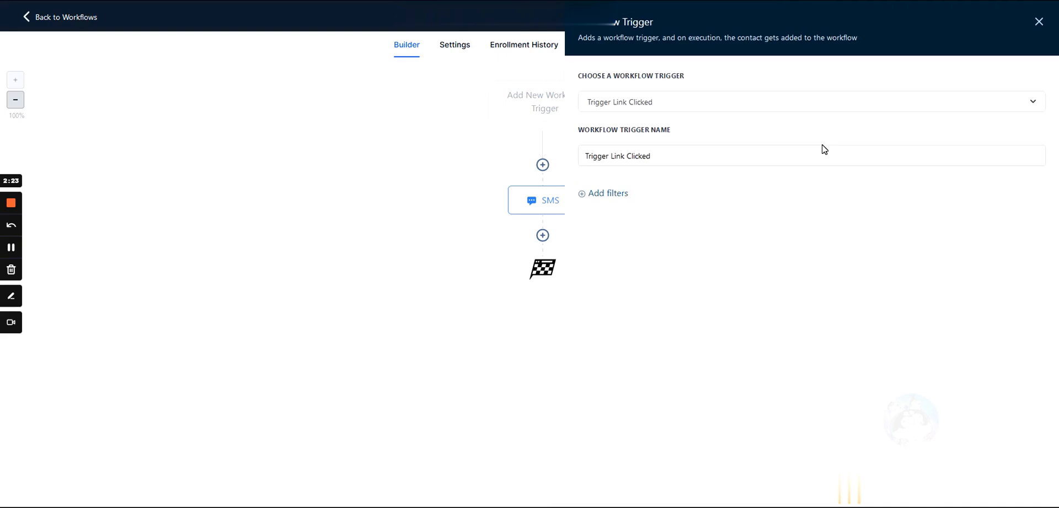
{"action": "mouse_move", "coordinate": [616, 194]}
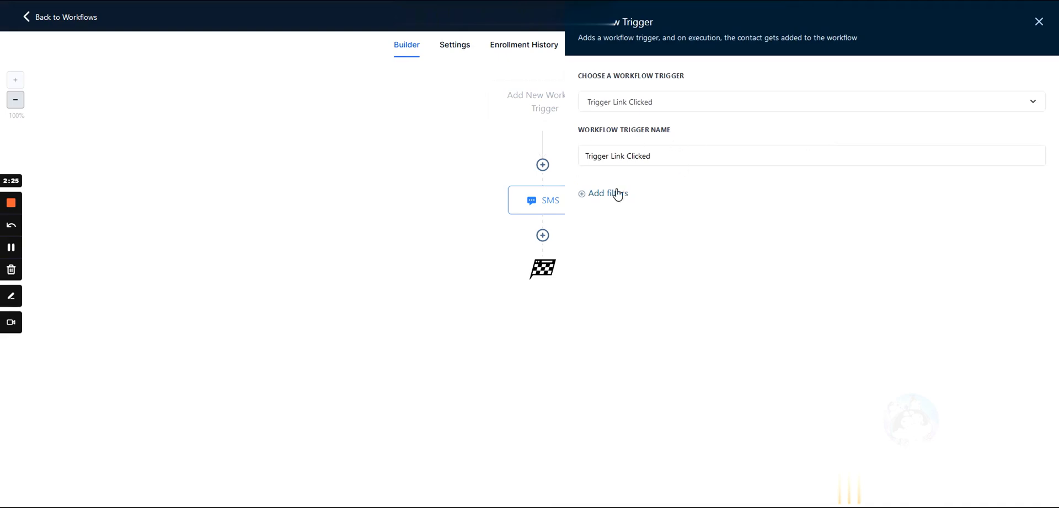
{"action": "left_click", "coordinate": [602, 194]}
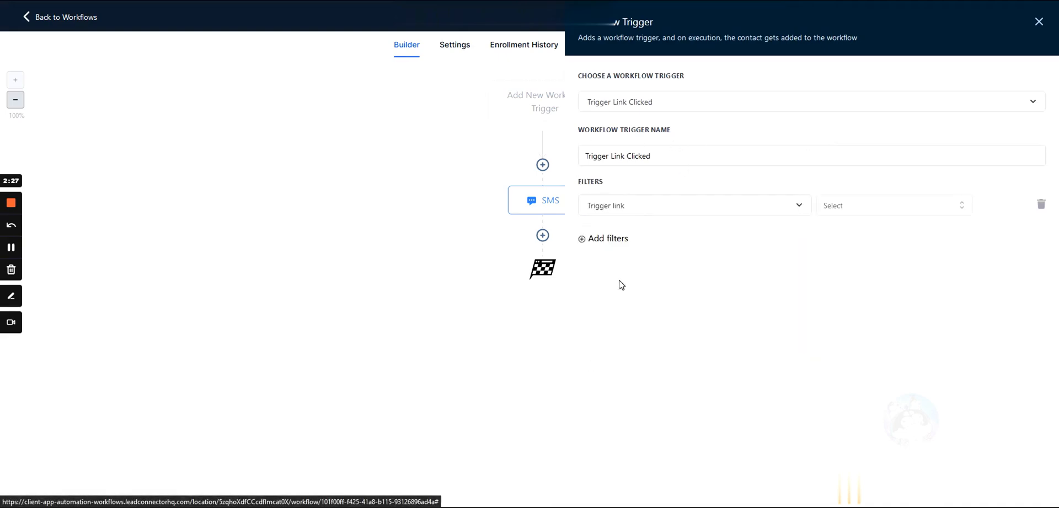
{"action": "left_click", "coordinate": [891, 205]}
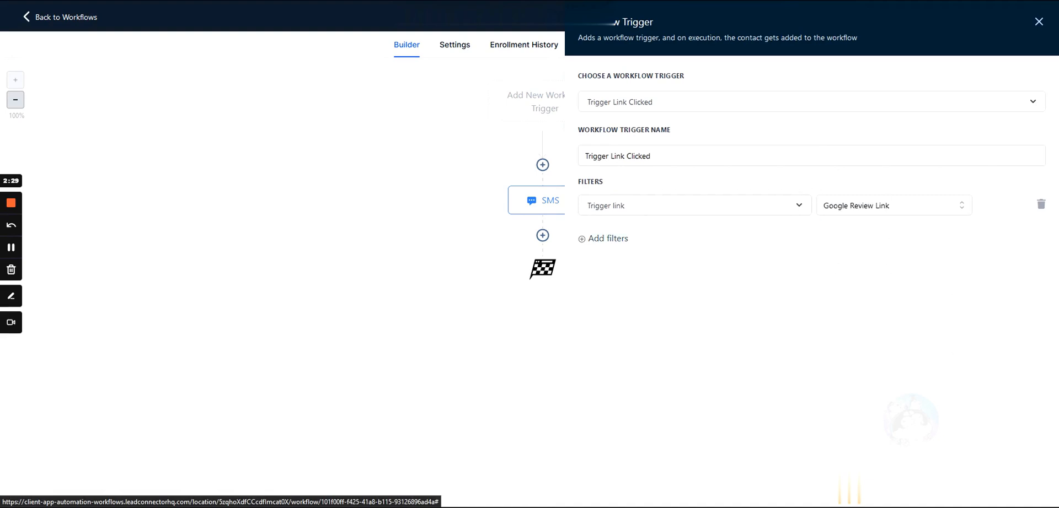
{"action": "left_click", "coordinate": [1037, 21]}
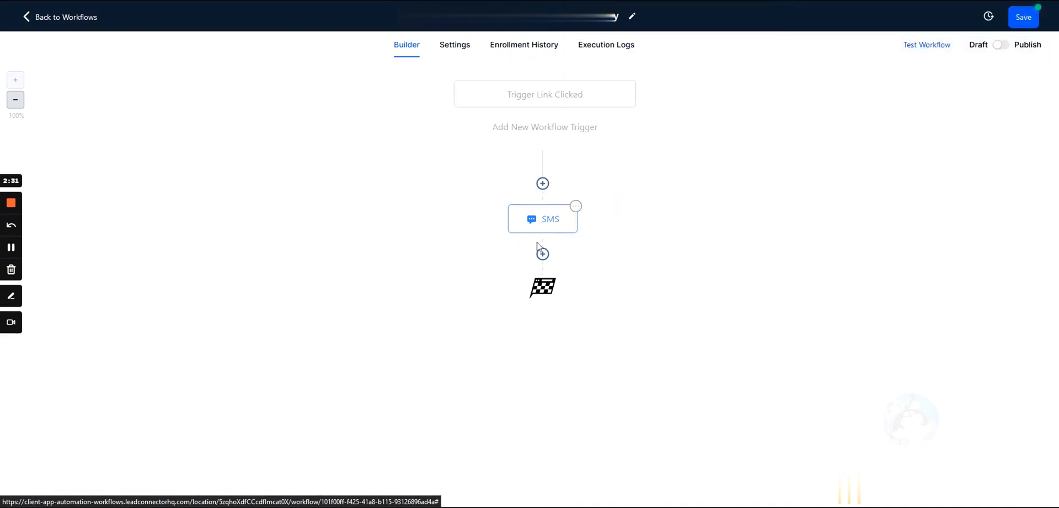
Add a Wait step after the SMS for Google Review Link clicks, with a 2-day timeout.
{"action": "left_click", "coordinate": [542, 252]}
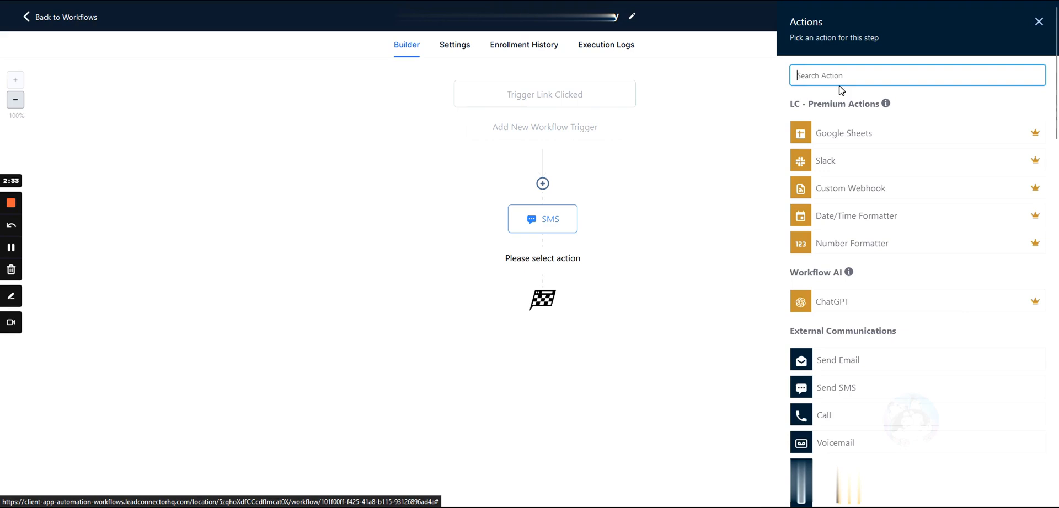
{"action": "type", "text": "wait"}
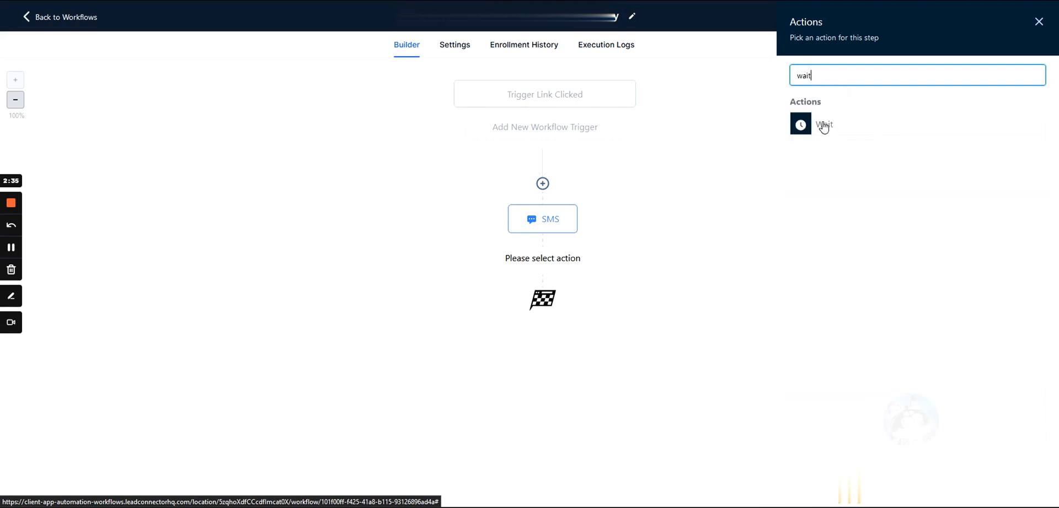
{"action": "left_click", "coordinate": [823, 124]}
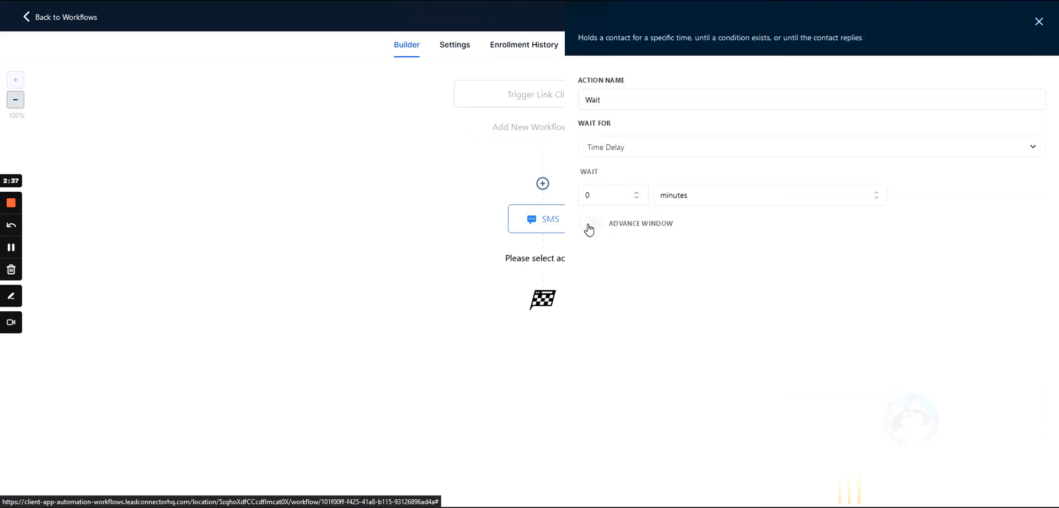
{"action": "left_click", "coordinate": [809, 147]}
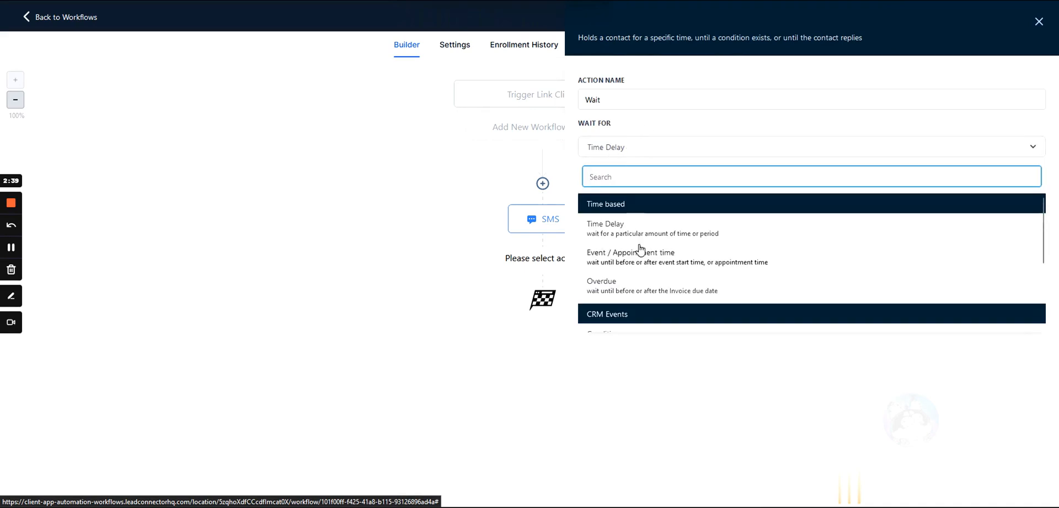
{"action": "scroll", "scroll_direction": "down", "scroll_amount": 3}
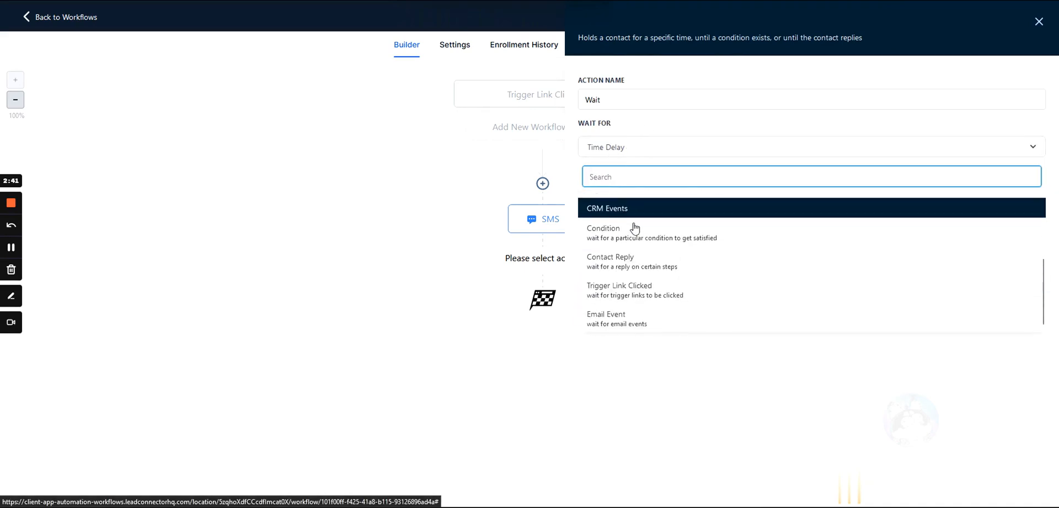
{"action": "left_click", "coordinate": [619, 286]}
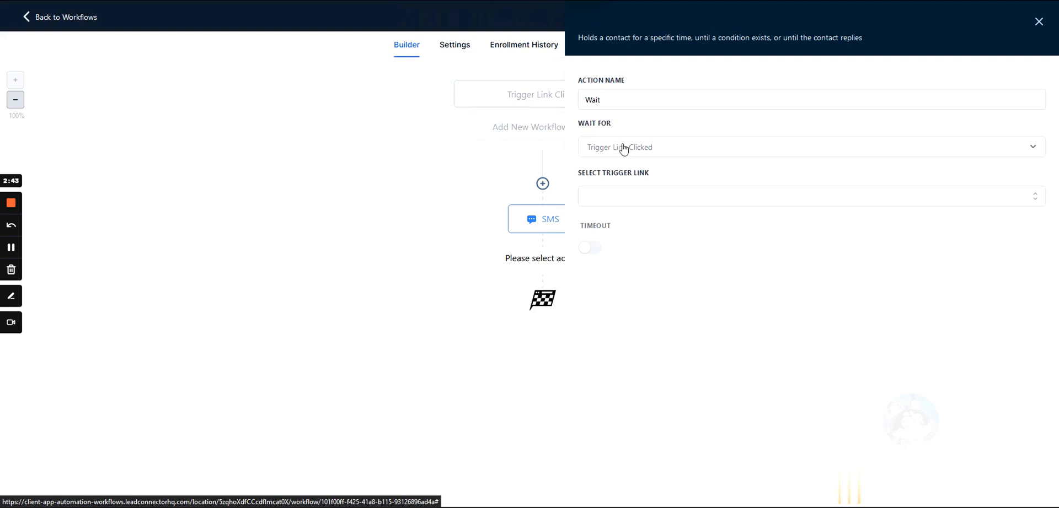
{"action": "mouse_move", "coordinate": [632, 159]}
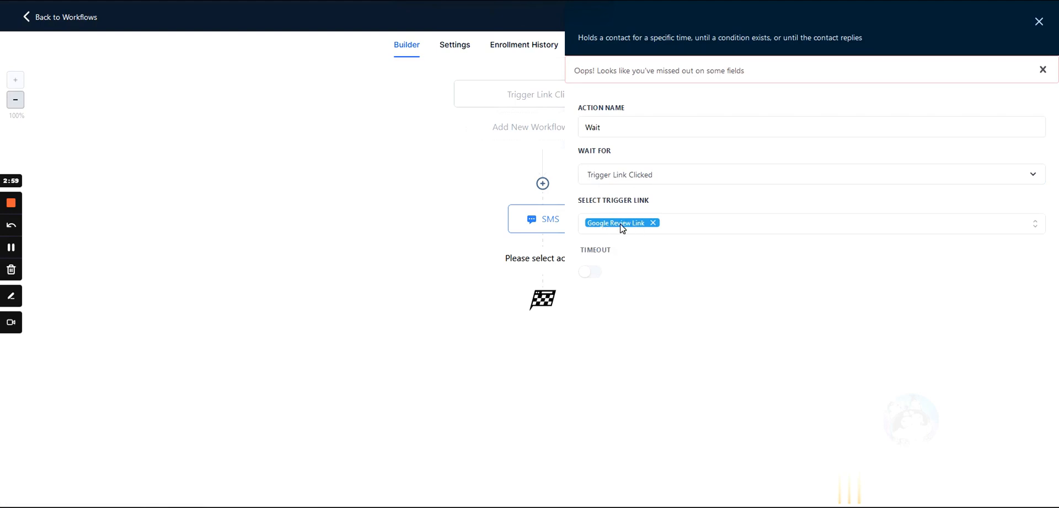
{"action": "mouse_move", "coordinate": [589, 271]}
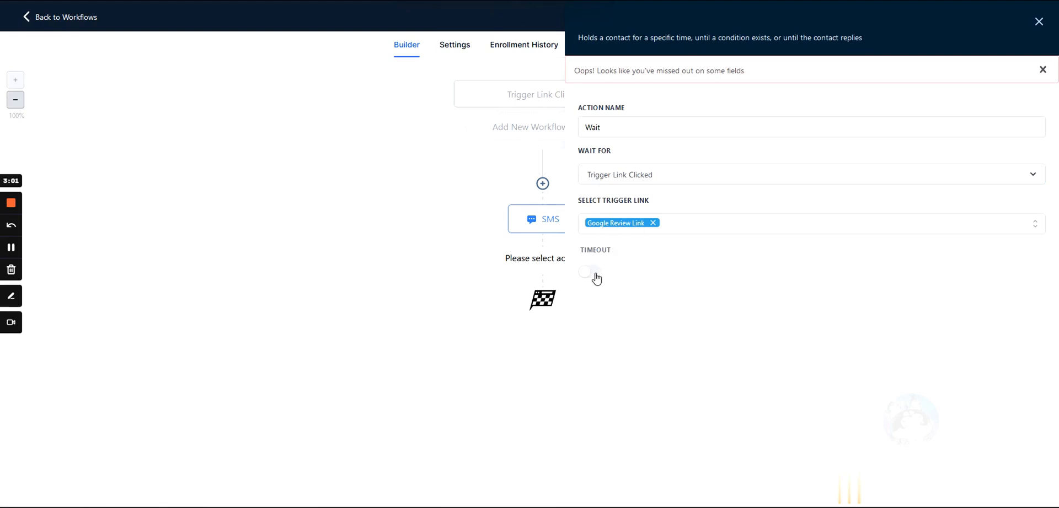
{"action": "left_click", "coordinate": [589, 274]}
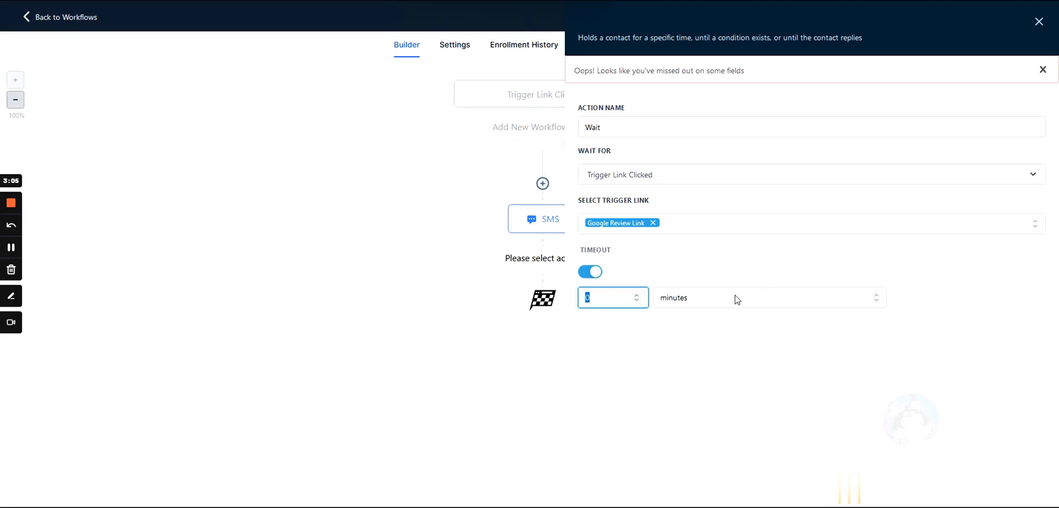
{"action": "left_click", "coordinate": [768, 298]}
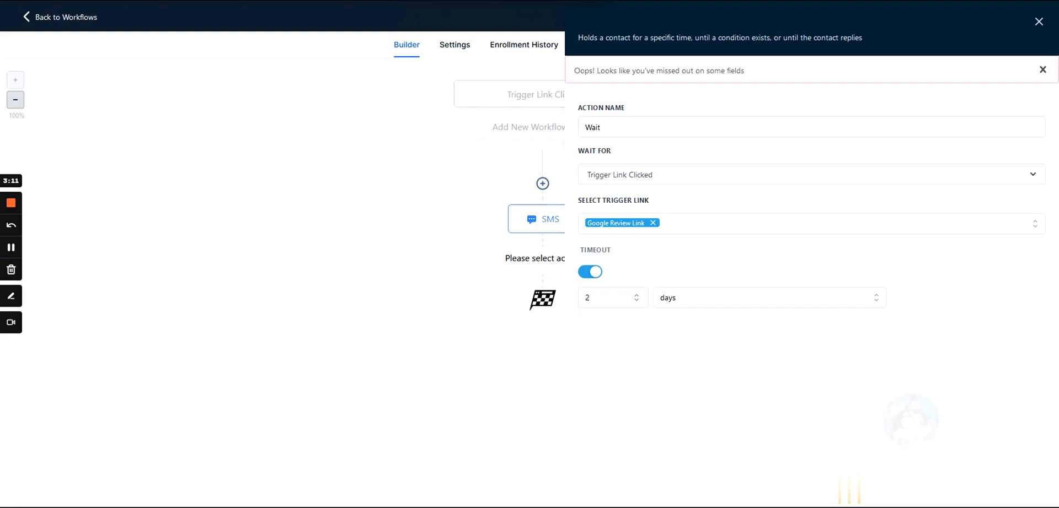
{"action": "left_click", "coordinate": [1022, 17]}
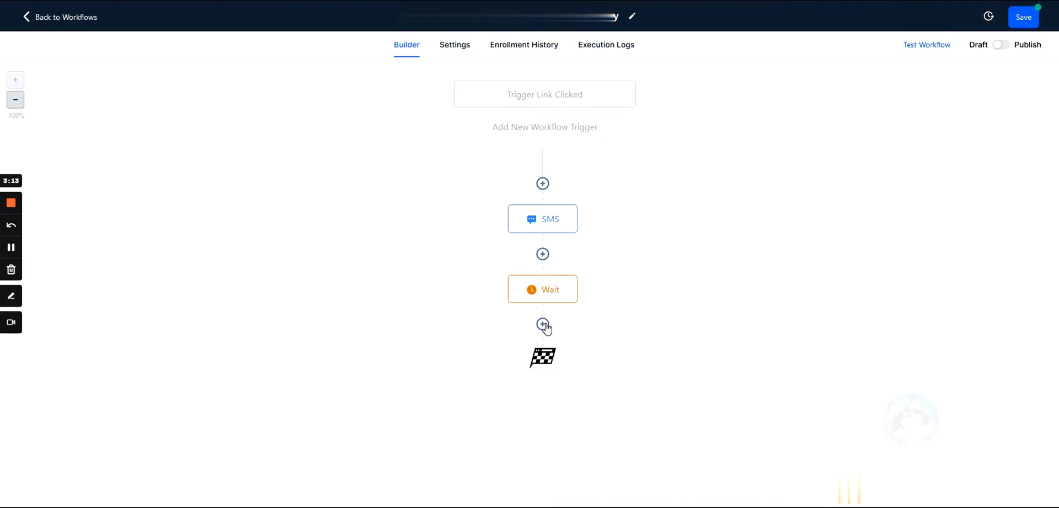
{"action": "left_click", "coordinate": [542, 326]}
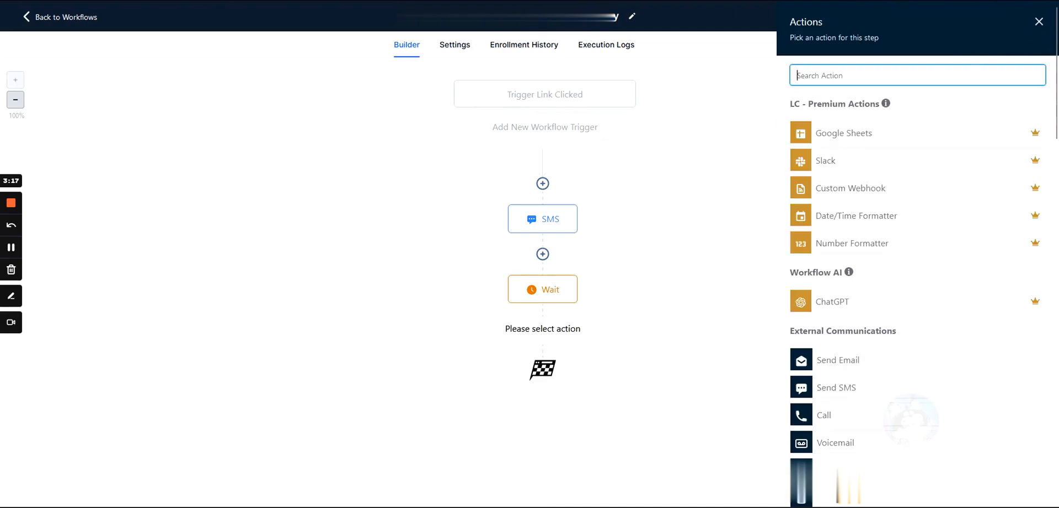
{"action": "type", "text": "sms"}
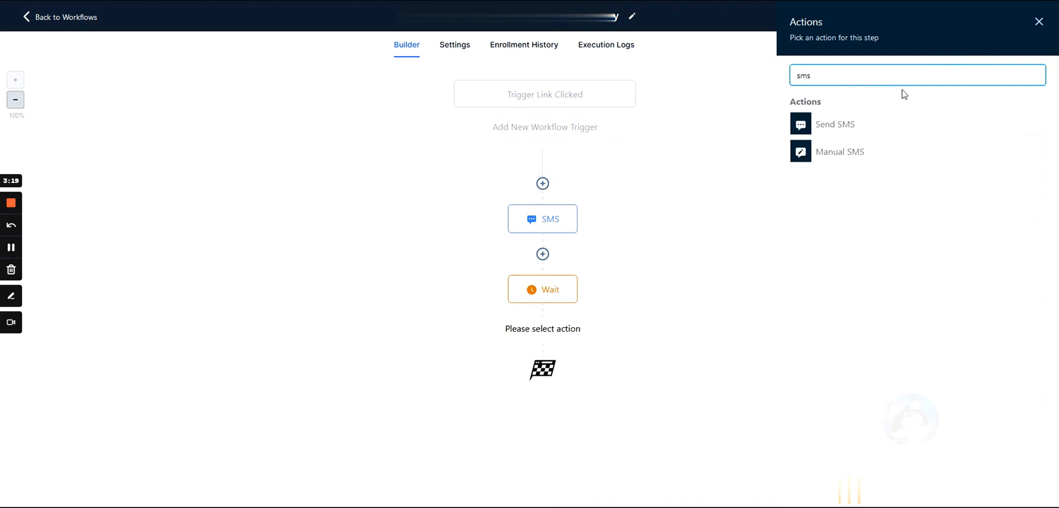
{"action": "left_click", "coordinate": [835, 123]}
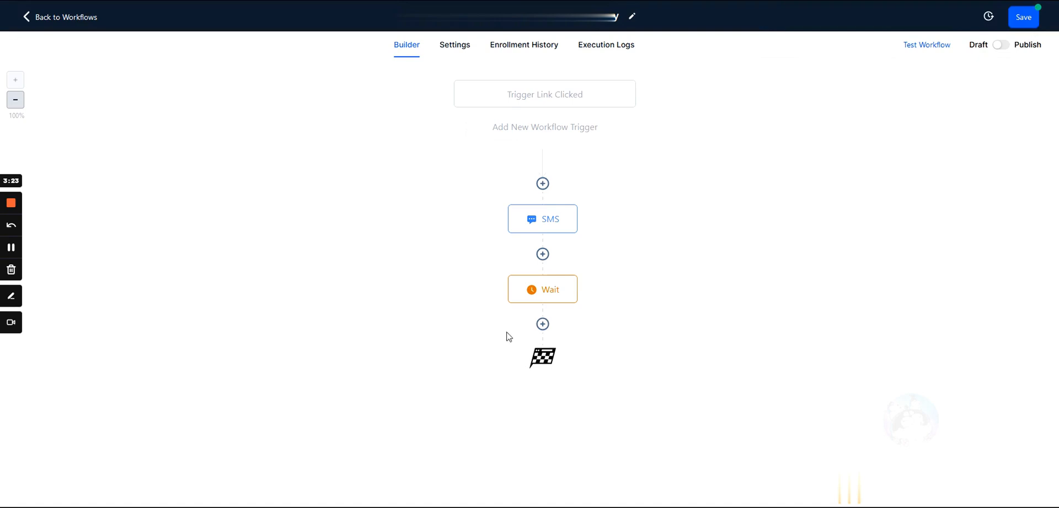
{"action": "mouse_move", "coordinate": [569, 289]}
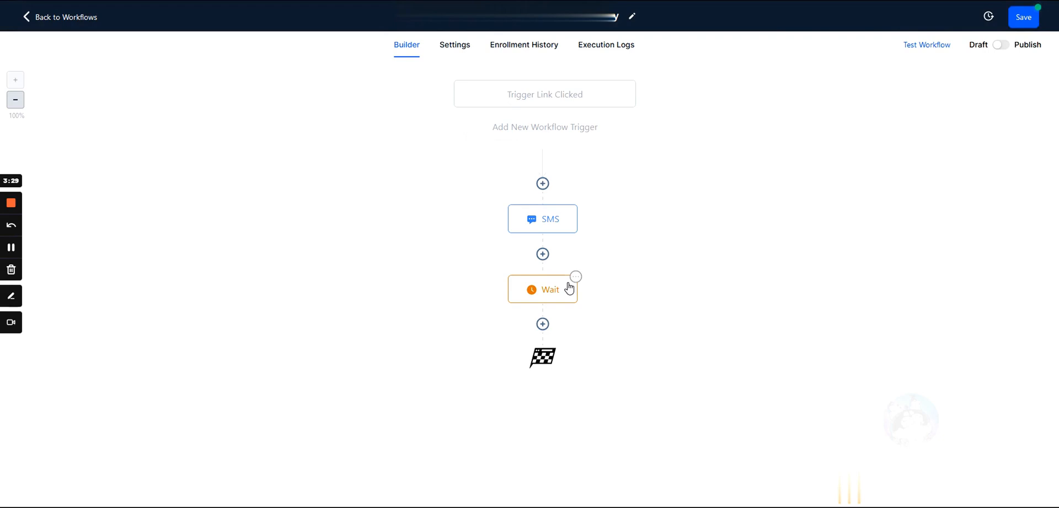
Append '/kefuwvygfkuf6egr' to the Google Review Link trigger link's URL.
{"action": "left_click", "coordinate": [64, 17]}
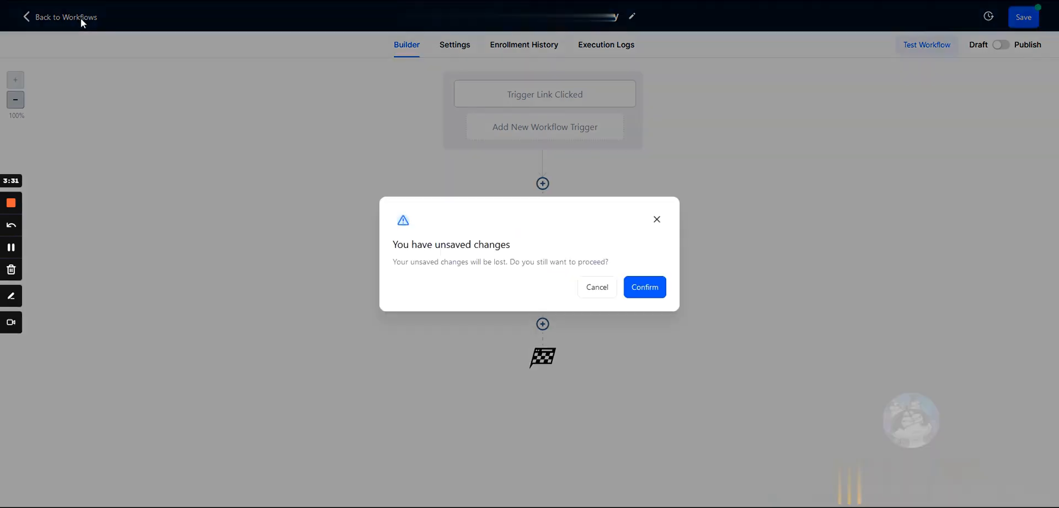
{"action": "left_click", "coordinate": [643, 286]}
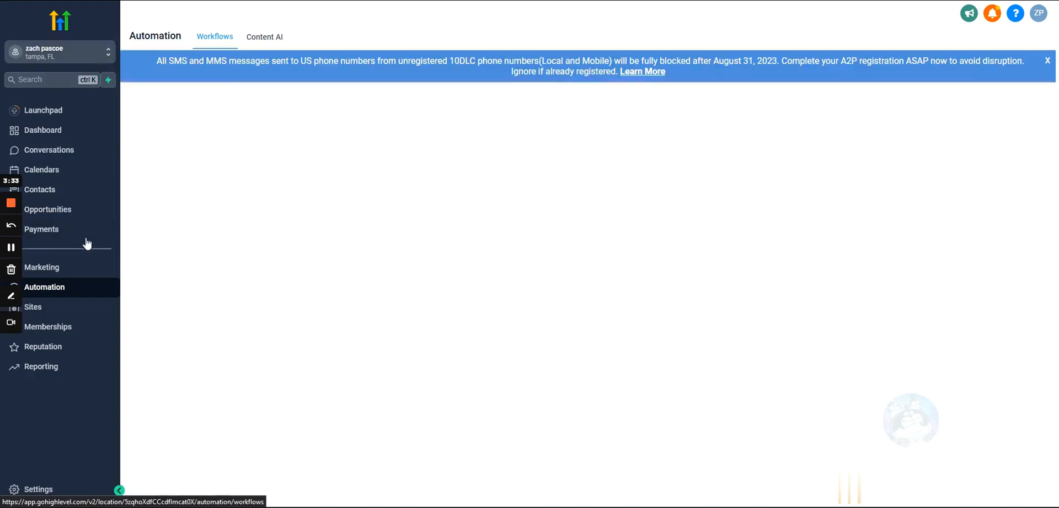
{"action": "left_click", "coordinate": [41, 267]}
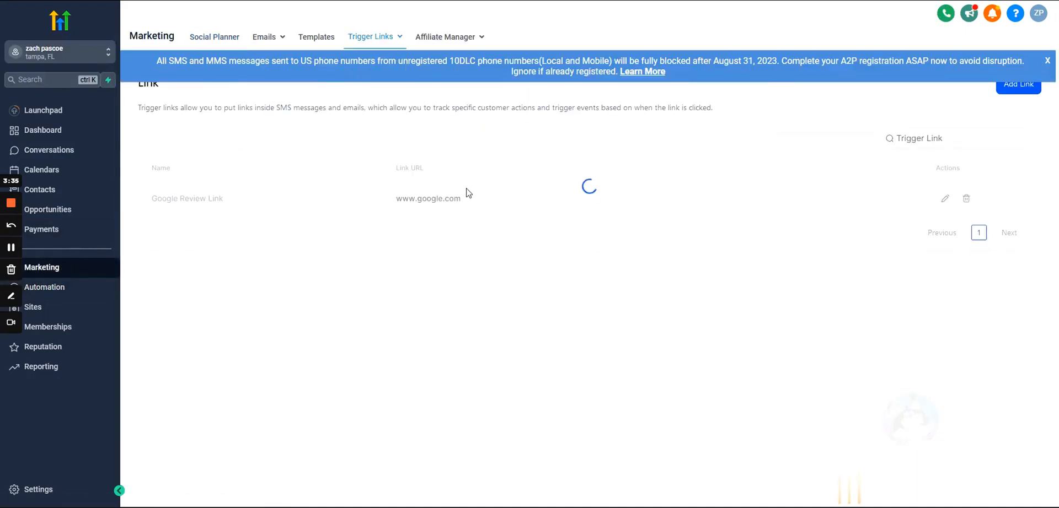
{"action": "left_click", "coordinate": [945, 198]}
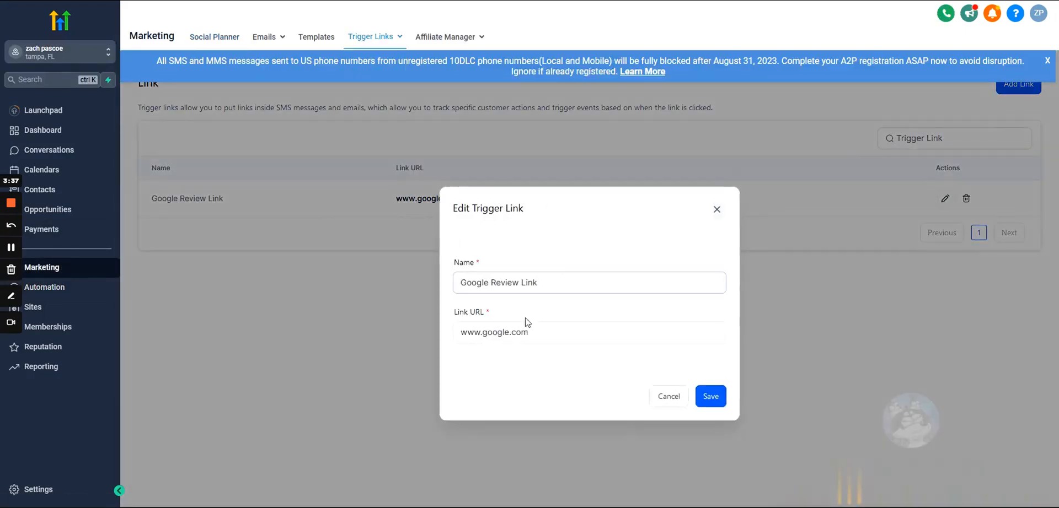
{"action": "type", "text": "/kefuwvygfkuf6egr"}
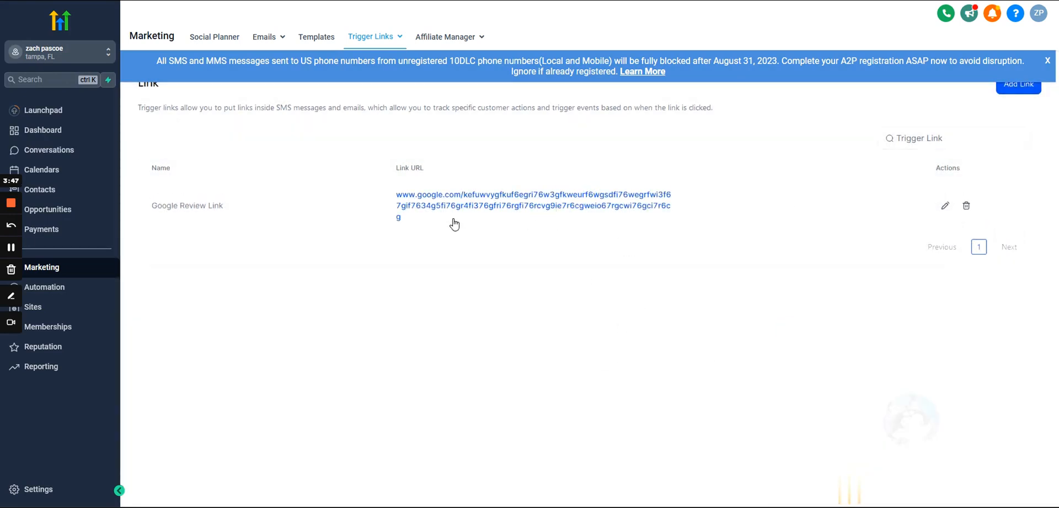
{"action": "mouse_move", "coordinate": [67, 172]}
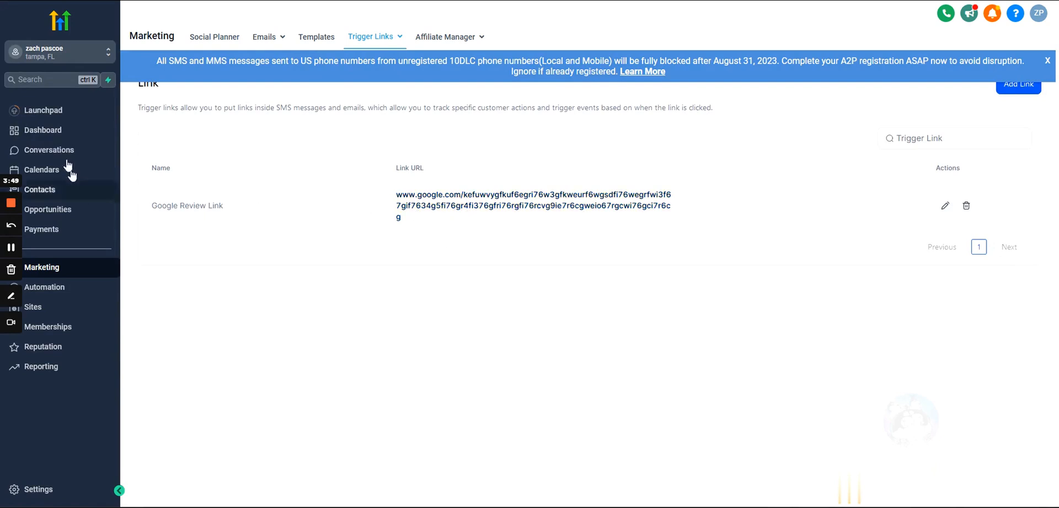
{"action": "left_click", "coordinate": [48, 150]}
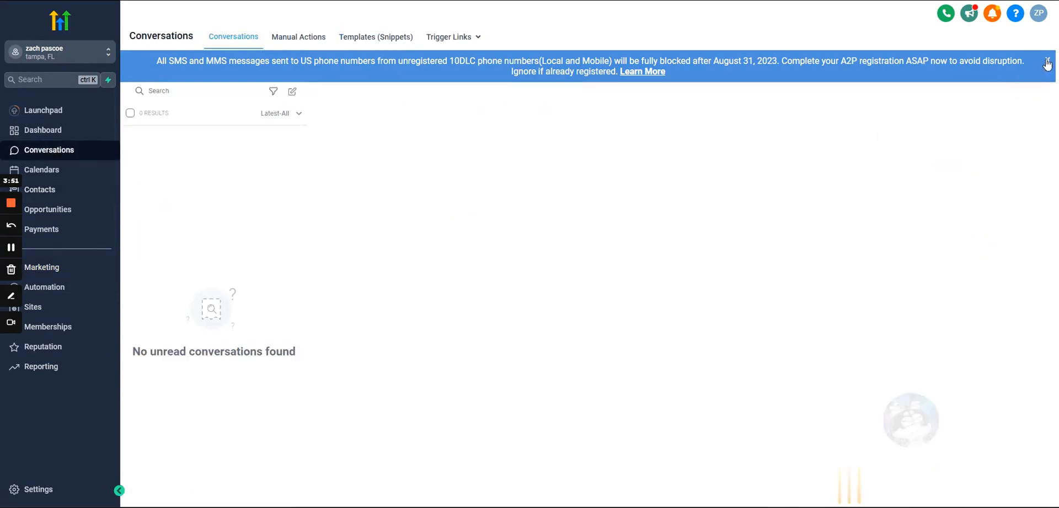
{"action": "left_click", "coordinate": [1047, 64]}
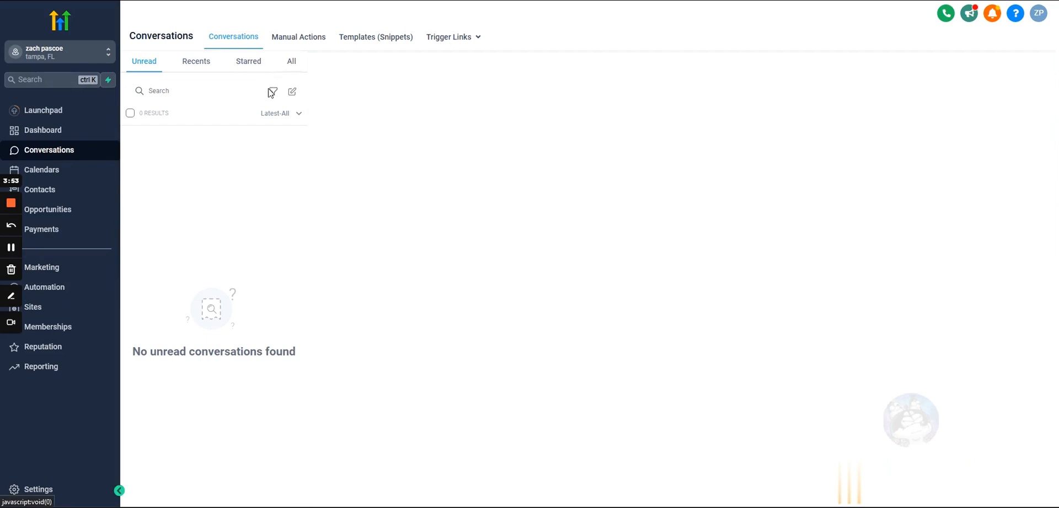
{"action": "left_click", "coordinate": [40, 190]}
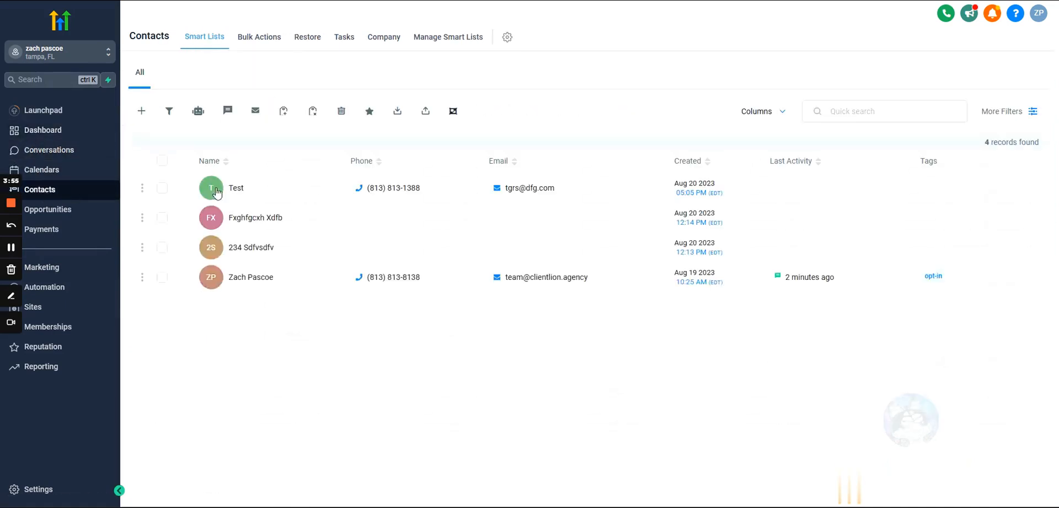
{"action": "left_click", "coordinate": [251, 277]}
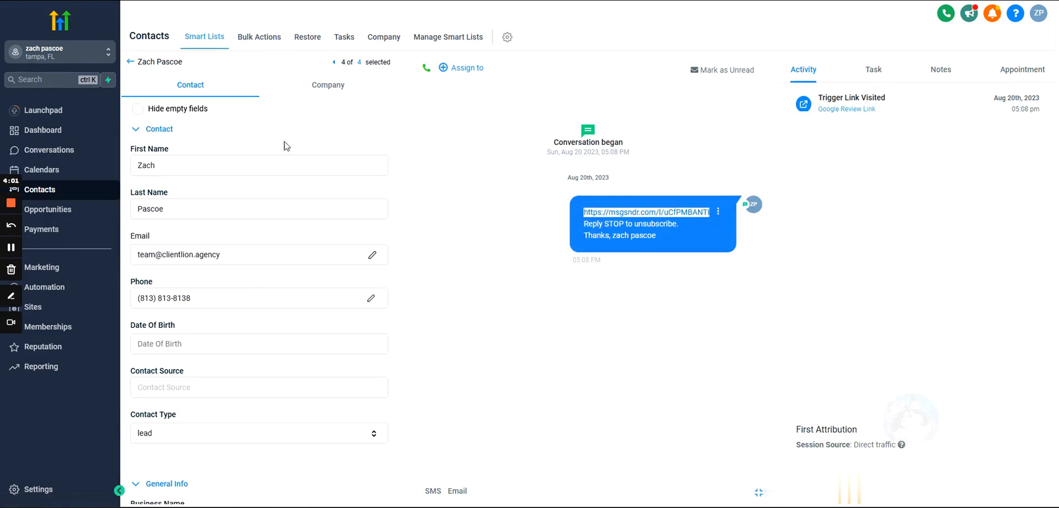
{"action": "mouse_move", "coordinate": [671, 247]}
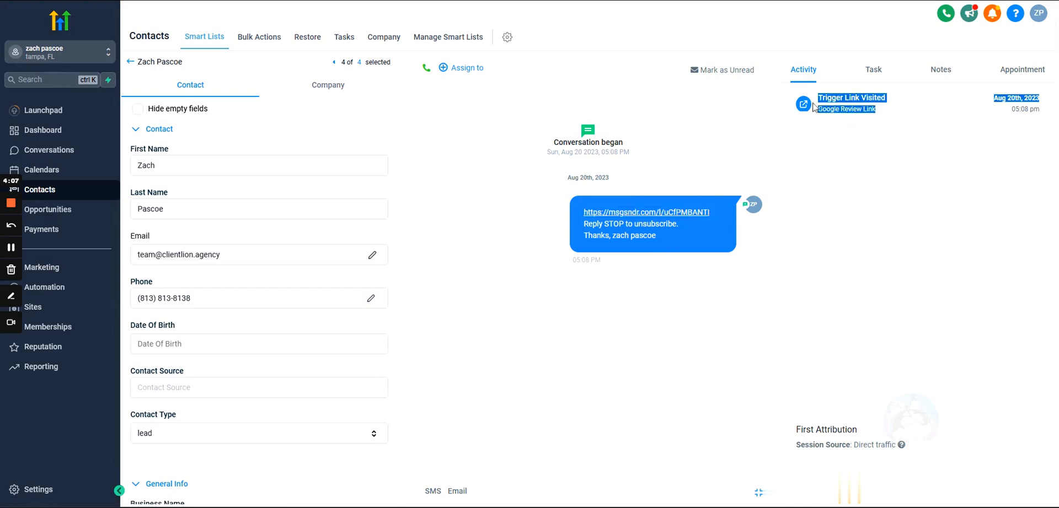
{"action": "mouse_move", "coordinate": [857, 123]}
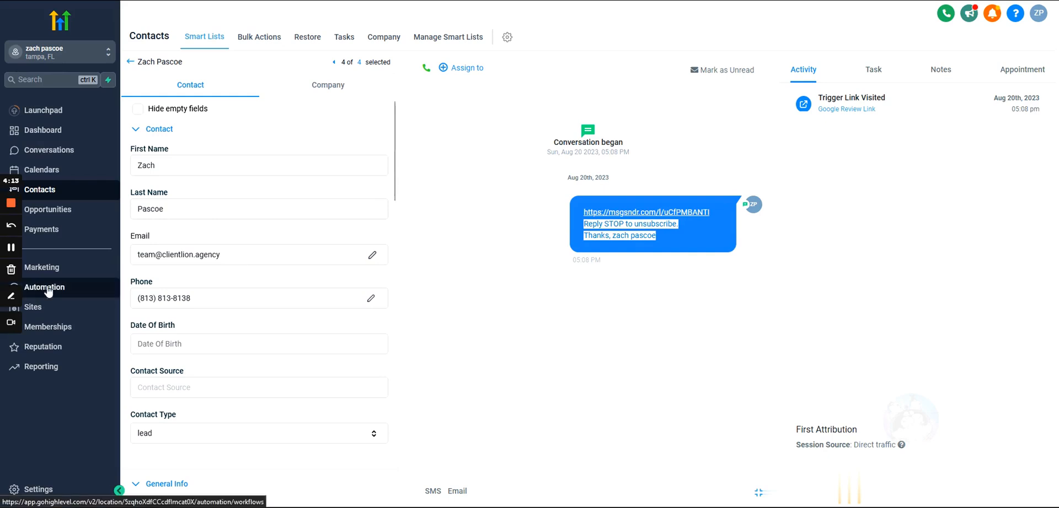
Open the SMS-only workflow, review it, and go back to the workflow list.
{"action": "left_click", "coordinate": [45, 287]}
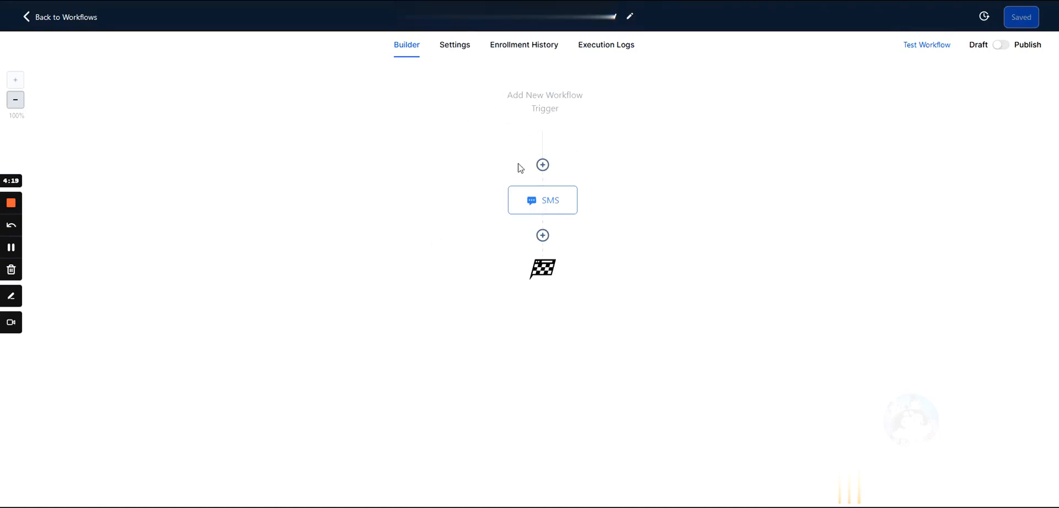
{"action": "mouse_move", "coordinate": [473, 232]}
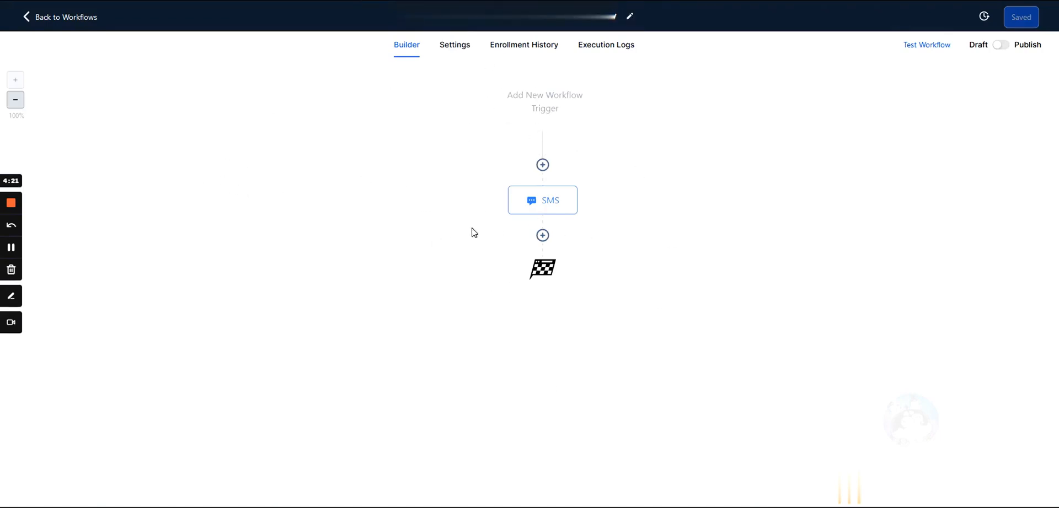
{"action": "mouse_move", "coordinate": [557, 267]}
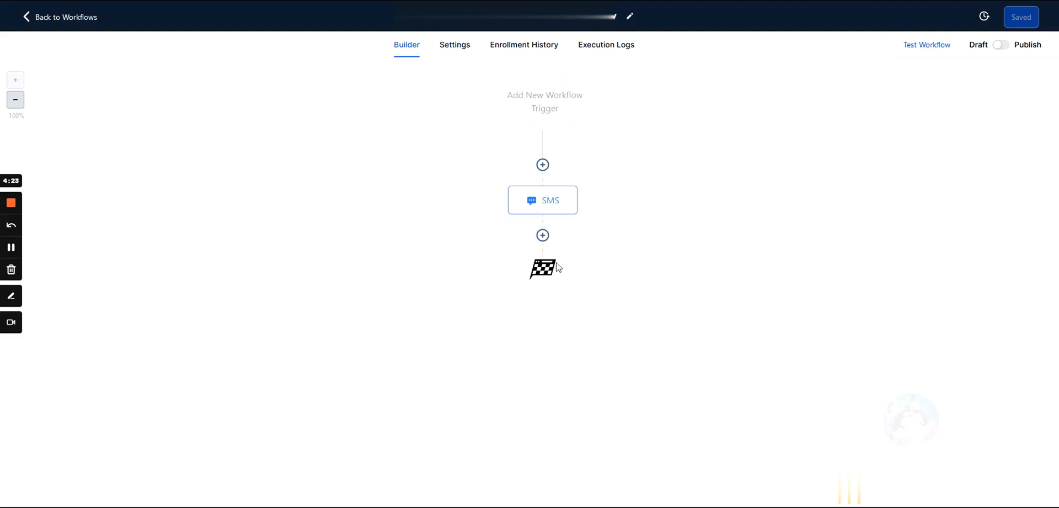
{"action": "mouse_move", "coordinate": [503, 354]}
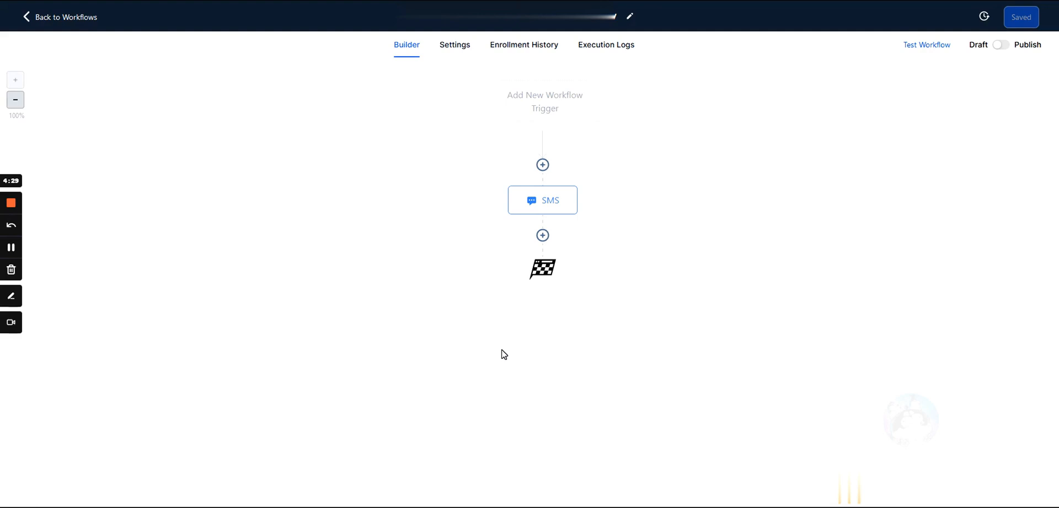
{"action": "mouse_move", "coordinate": [461, 326]}
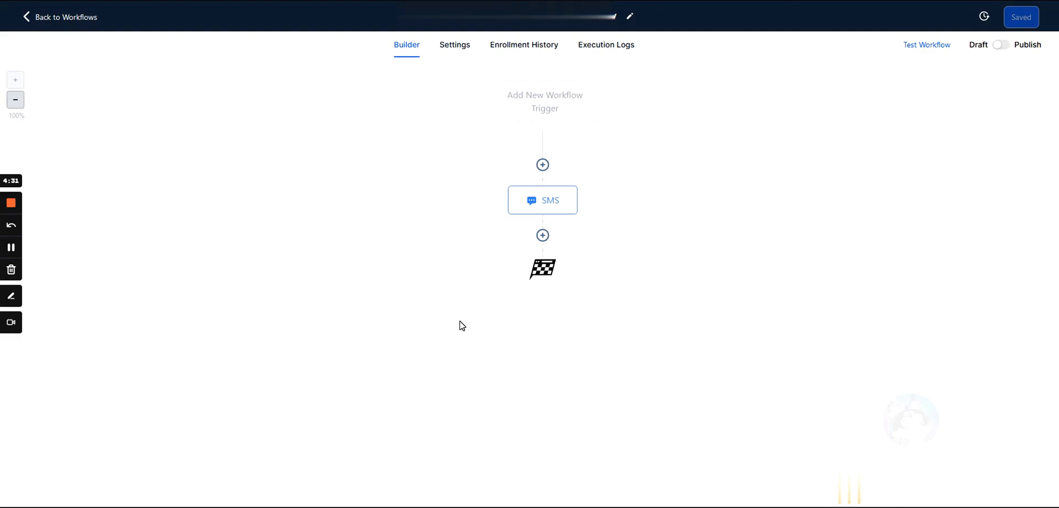
{"action": "left_click", "coordinate": [64, 17]}
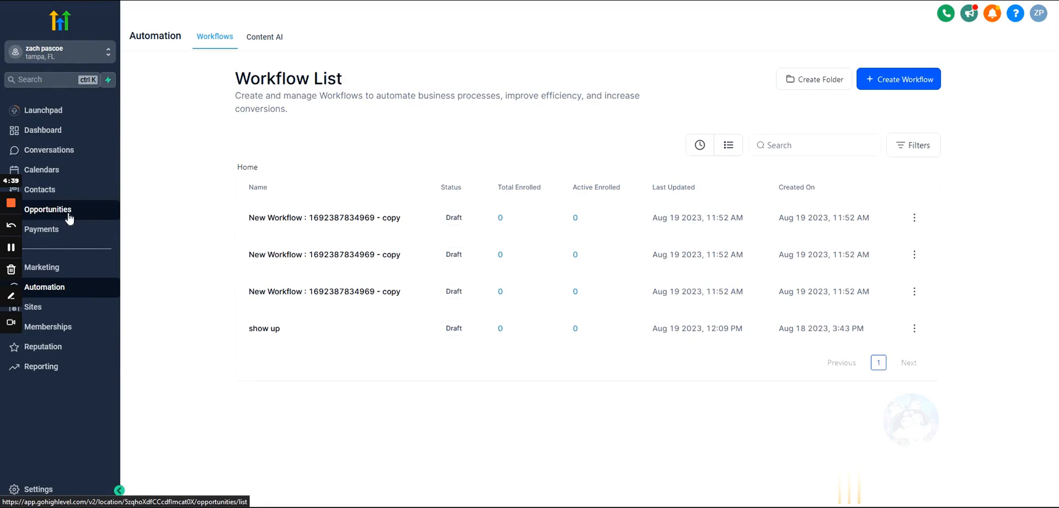
Navigate through Opportunities and Automation to Marketing's Trigger Links page.
{"action": "left_click", "coordinate": [48, 209]}
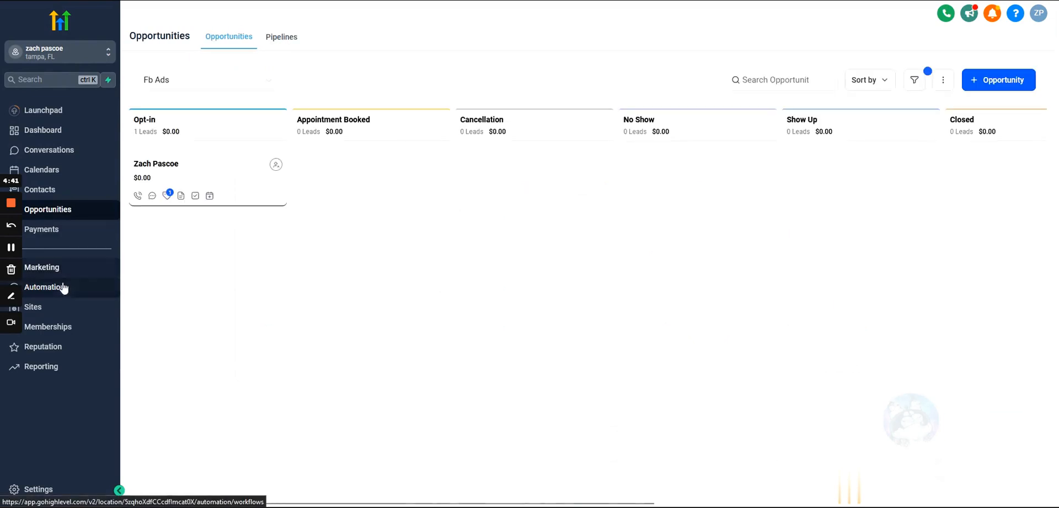
{"action": "left_click", "coordinate": [44, 286]}
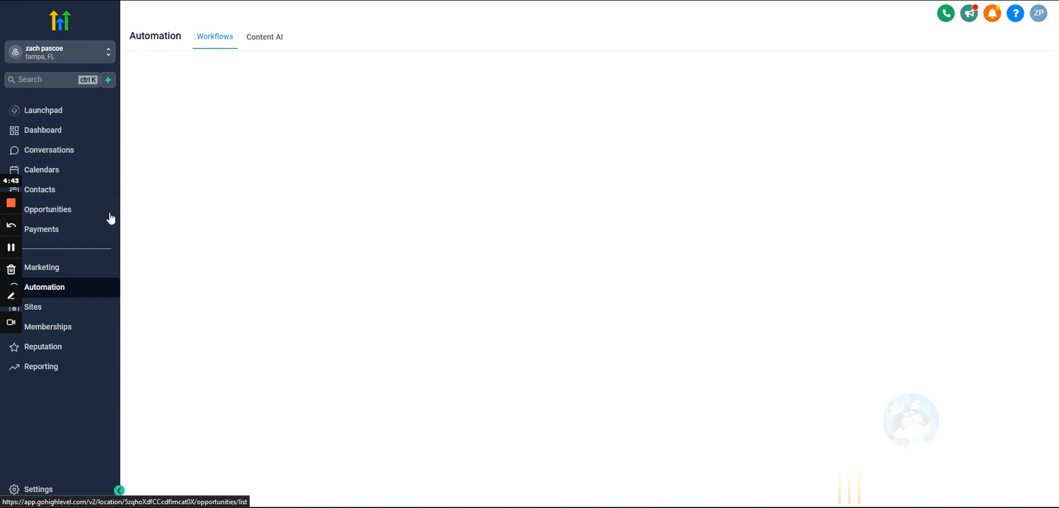
{"action": "left_click", "coordinate": [42, 267]}
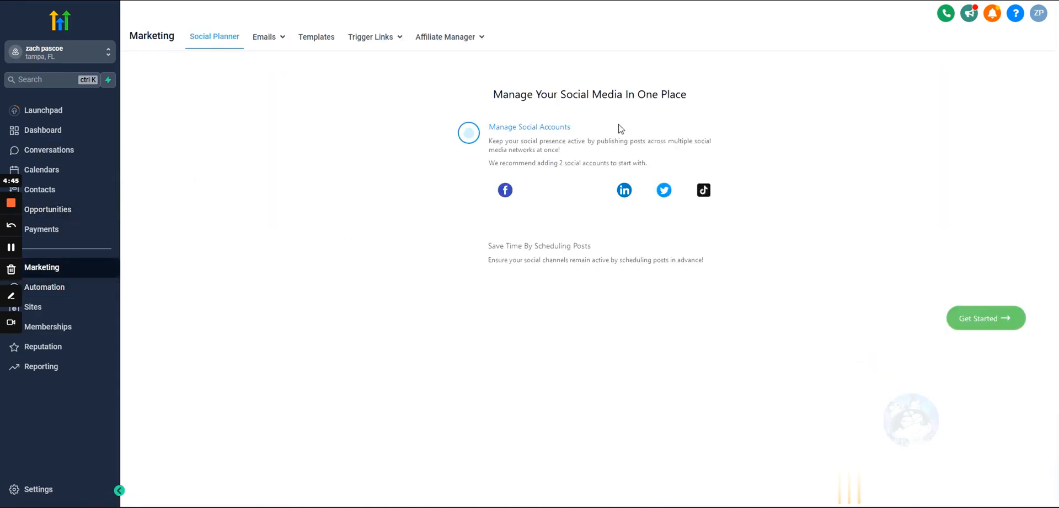
{"action": "left_click", "coordinate": [370, 37]}
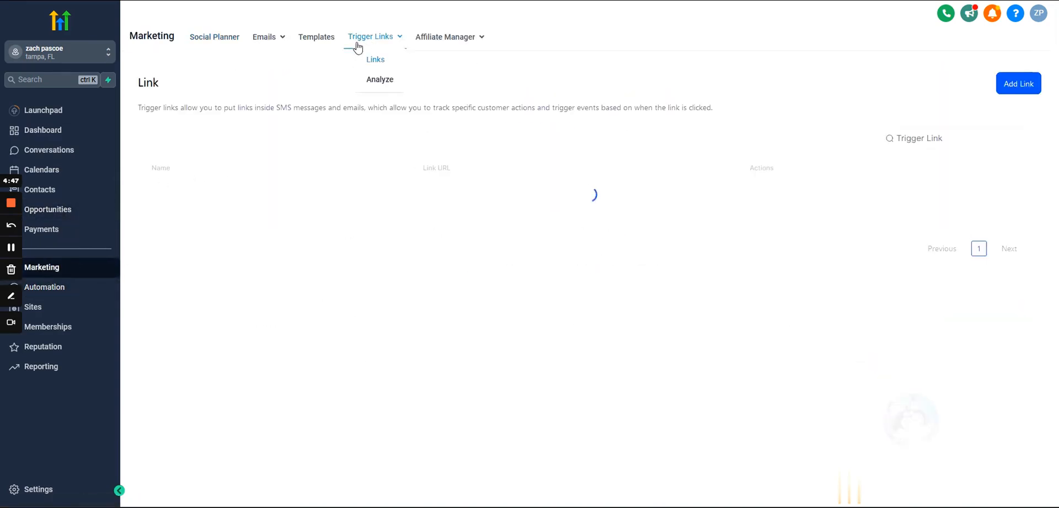